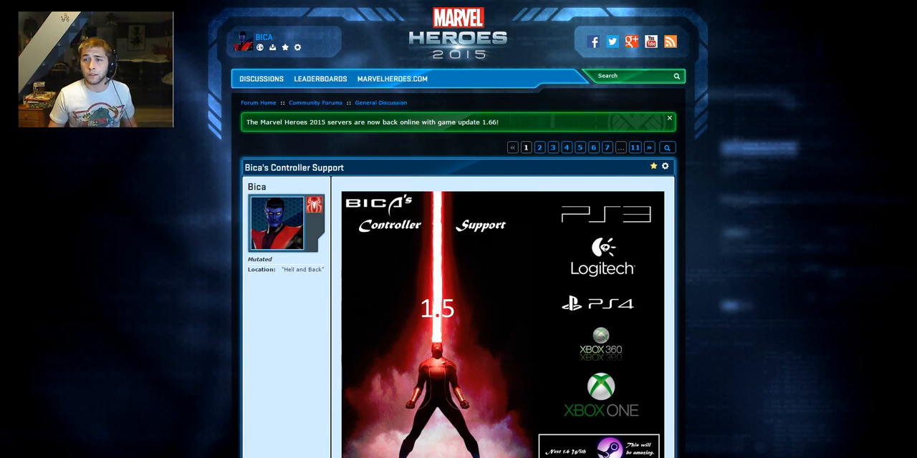
{"action": "scroll", "scroll_direction": "down", "scroll_amount": 3}
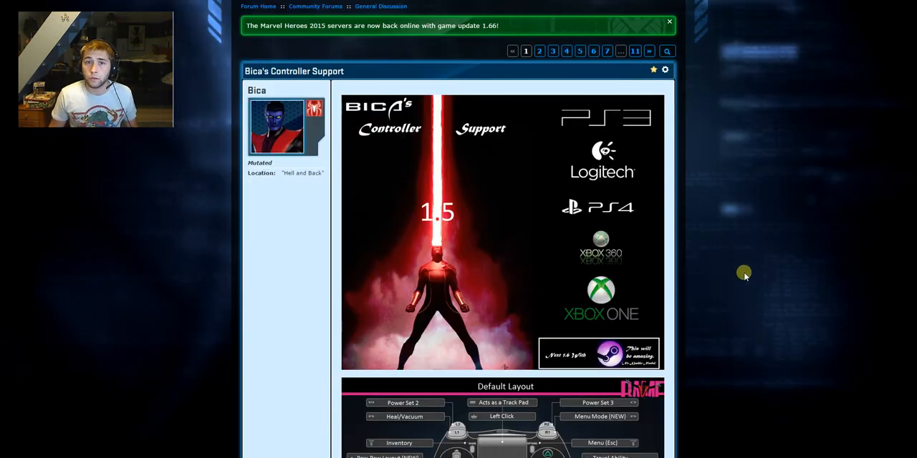
{"action": "mouse_move", "coordinate": [681, 249]}
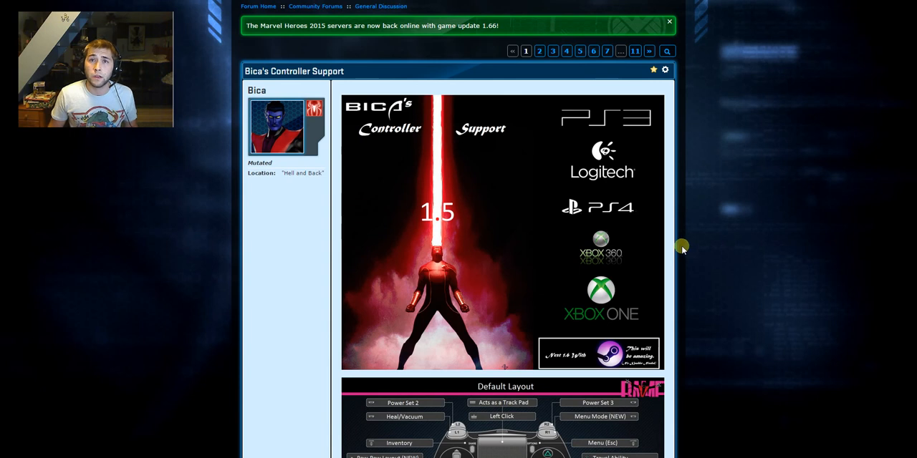
{"action": "mouse_move", "coordinate": [696, 237]}
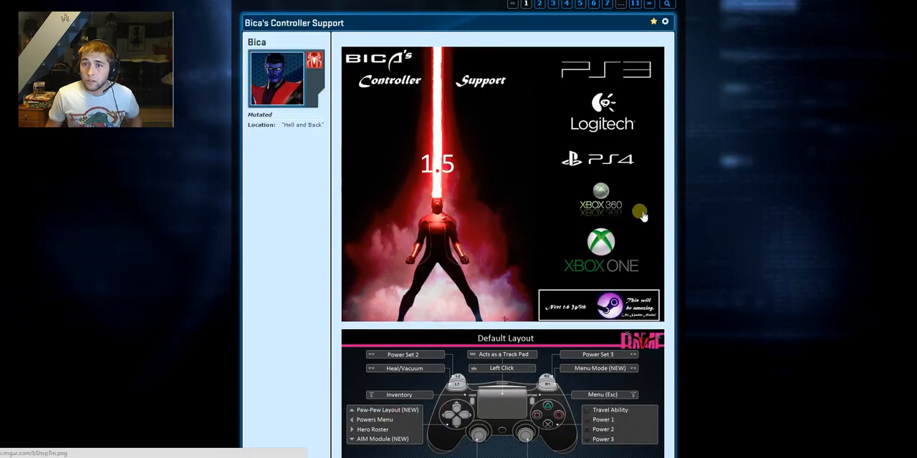
{"action": "mouse_move", "coordinate": [666, 169]}
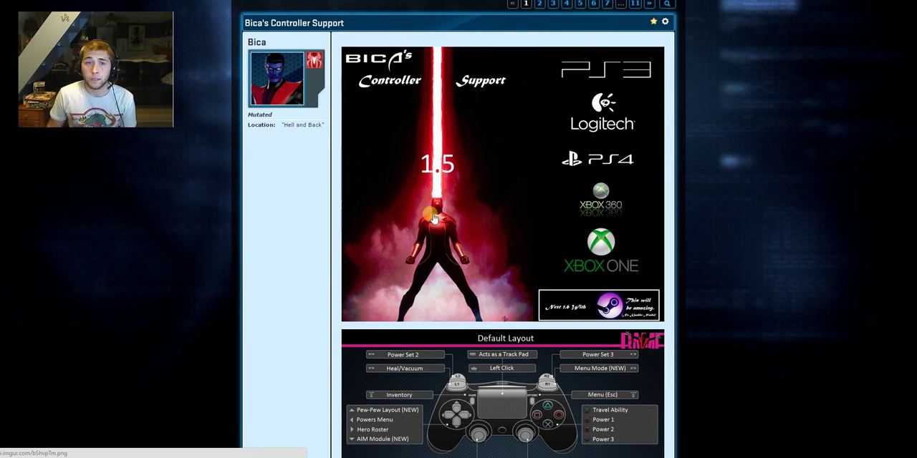
{"action": "mouse_move", "coordinate": [504, 318]}
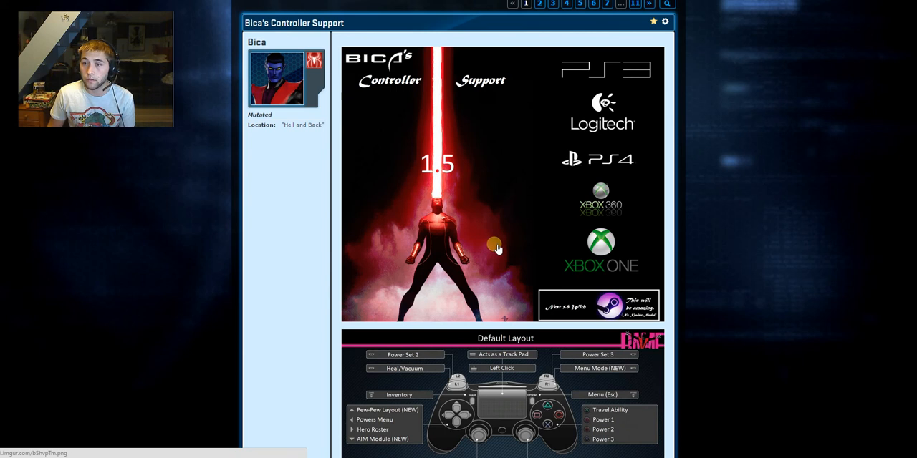
{"action": "mouse_move", "coordinate": [493, 252]}
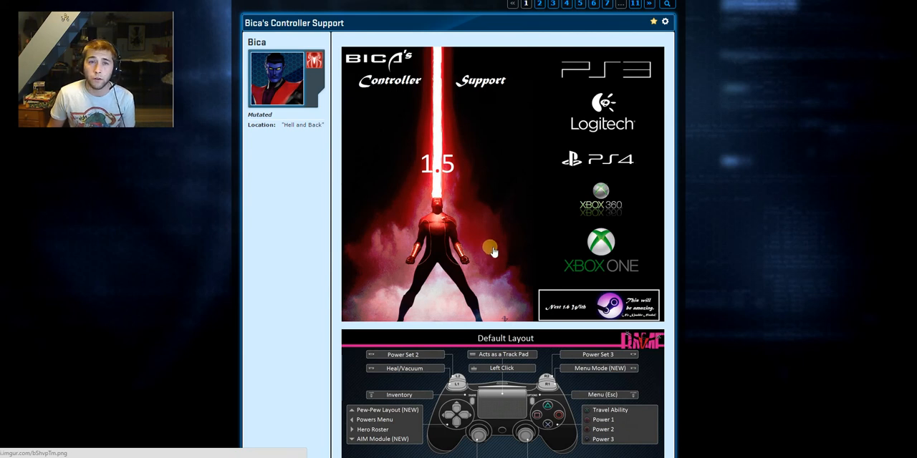
{"action": "mouse_move", "coordinate": [664, 247]}
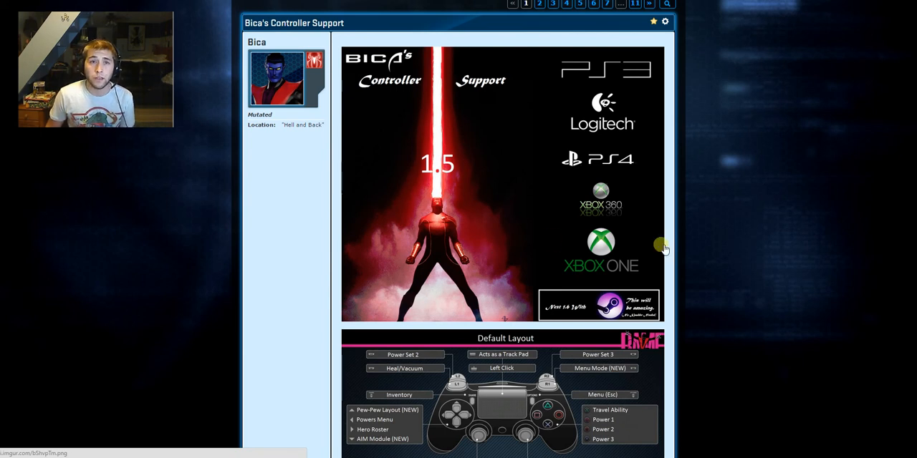
{"action": "mouse_move", "coordinate": [685, 234]}
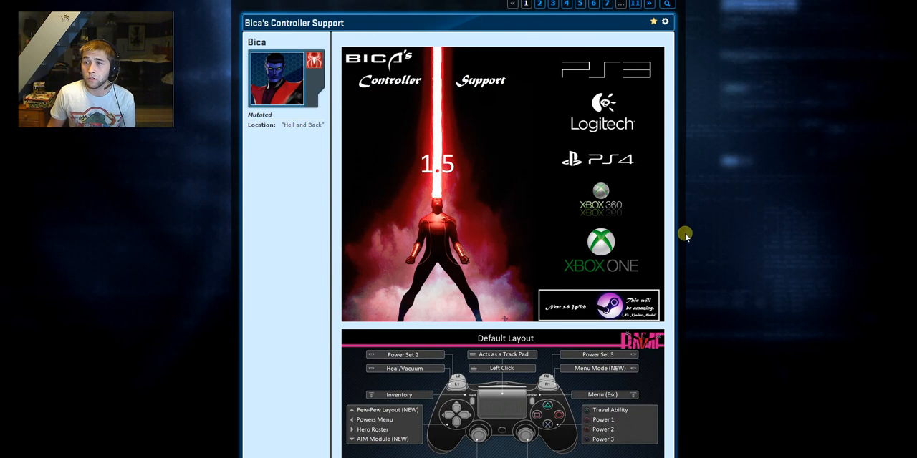
{"action": "mouse_move", "coordinate": [537, 230]}
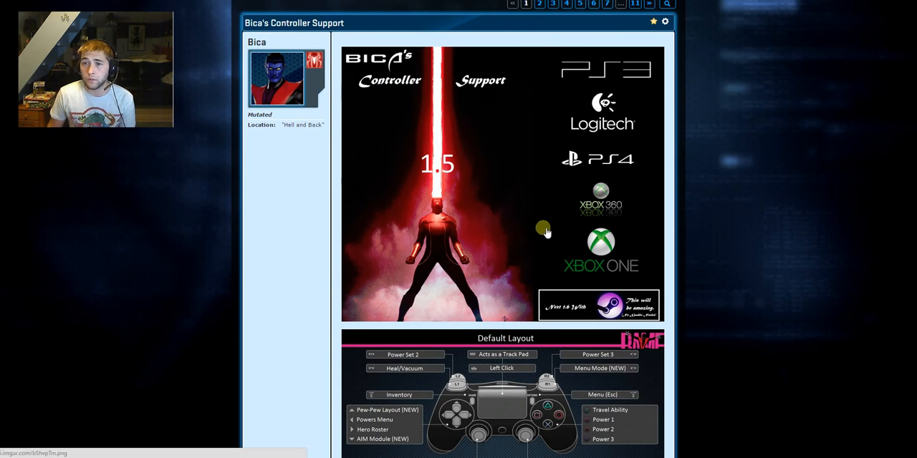
{"action": "mouse_move", "coordinate": [396, 103]}
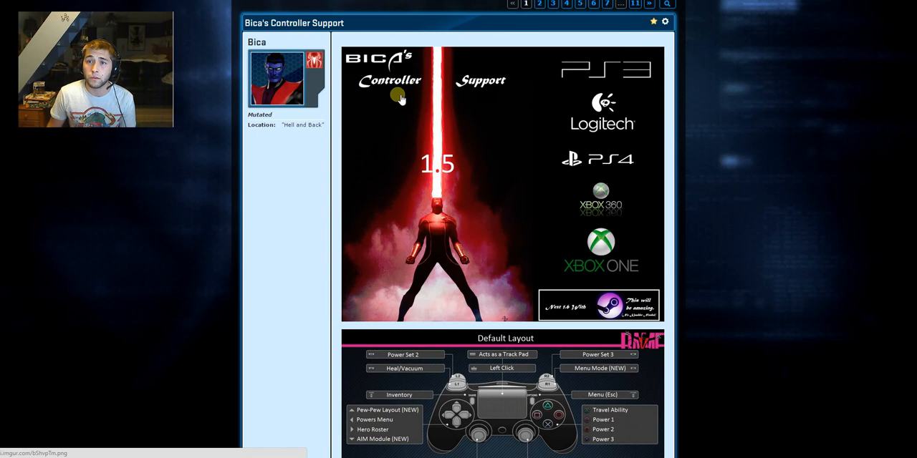
{"action": "mouse_move", "coordinate": [341, 106]}
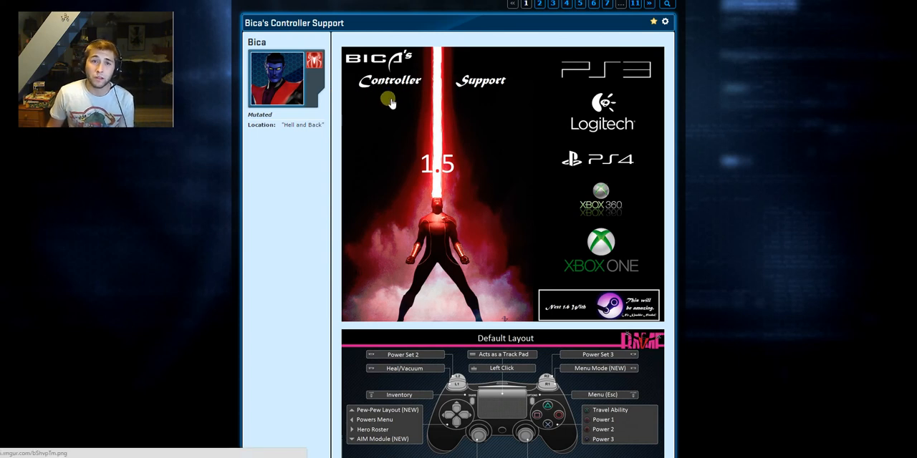
{"action": "mouse_move", "coordinate": [387, 106]}
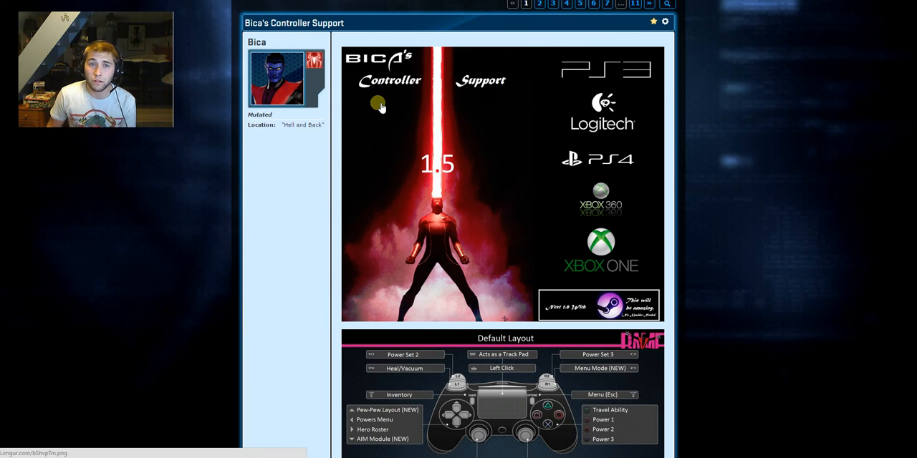
{"action": "mouse_move", "coordinate": [432, 132]}
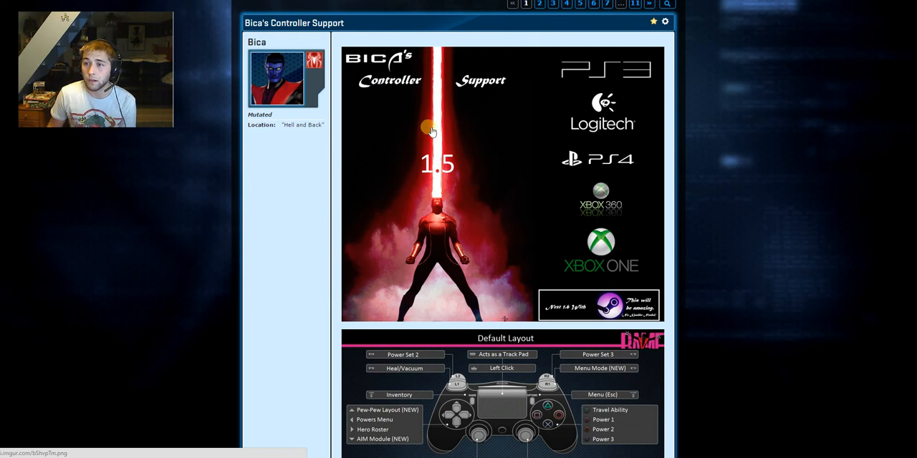
{"action": "mouse_move", "coordinate": [456, 119]}
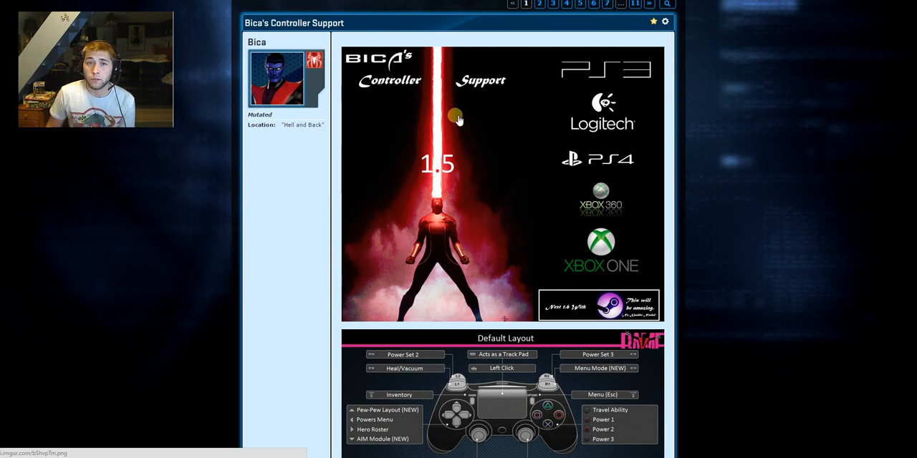
{"action": "mouse_move", "coordinate": [590, 236]}
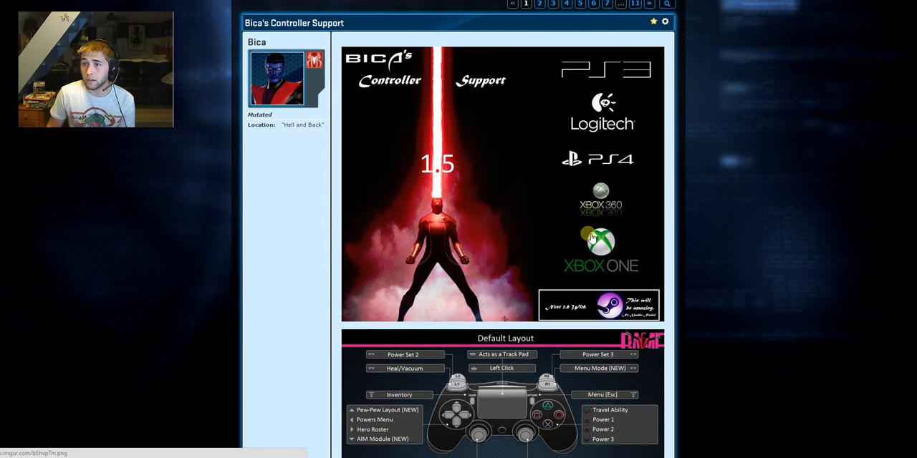
{"action": "mouse_move", "coordinate": [701, 185]}
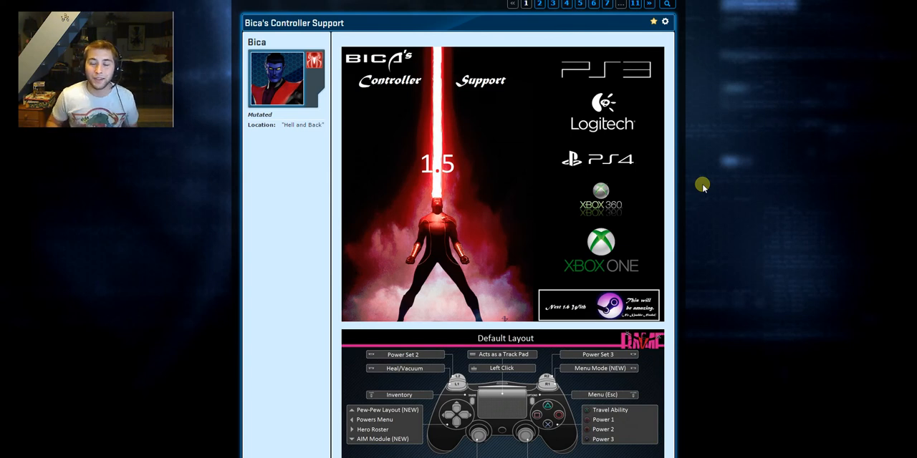
{"action": "scroll", "scroll_direction": "down", "scroll_amount": 3}
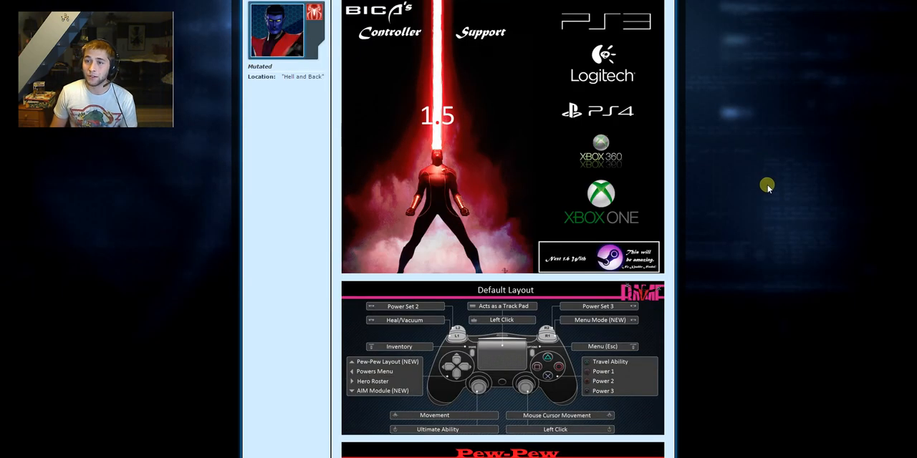
{"action": "scroll", "scroll_direction": "down", "scroll_amount": 3}
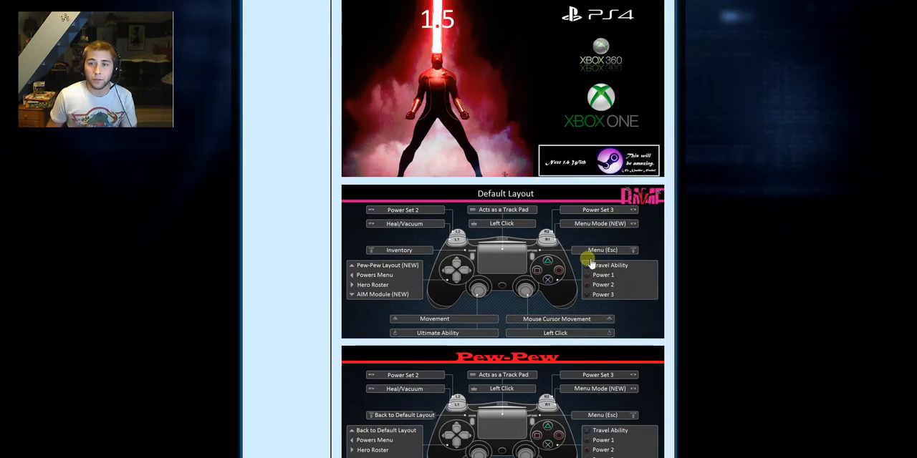
{"action": "scroll", "scroll_direction": "down", "scroll_amount": 3}
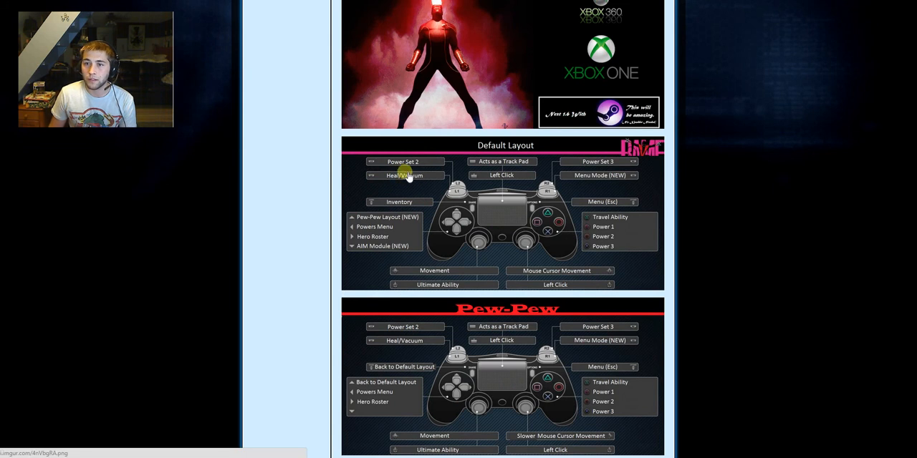
{"action": "mouse_move", "coordinate": [581, 174]}
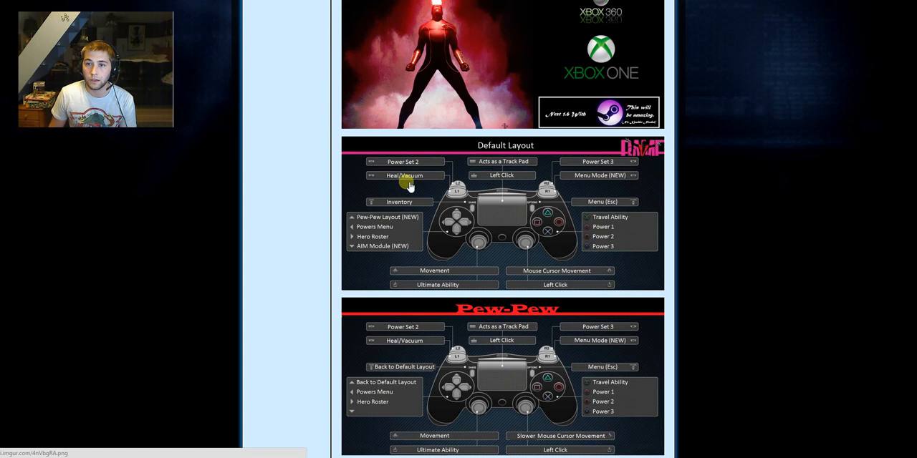
{"action": "mouse_move", "coordinate": [538, 192]}
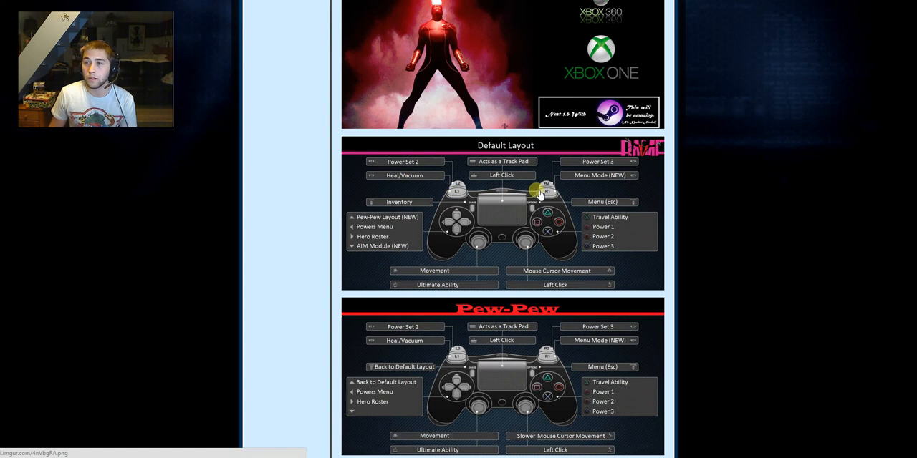
{"action": "mouse_move", "coordinate": [593, 183]}
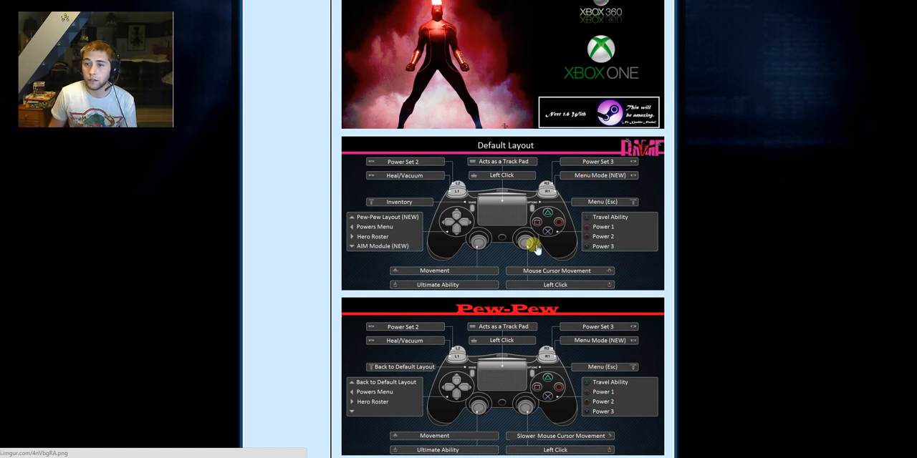
{"action": "scroll", "scroll_direction": "down", "scroll_amount": 3}
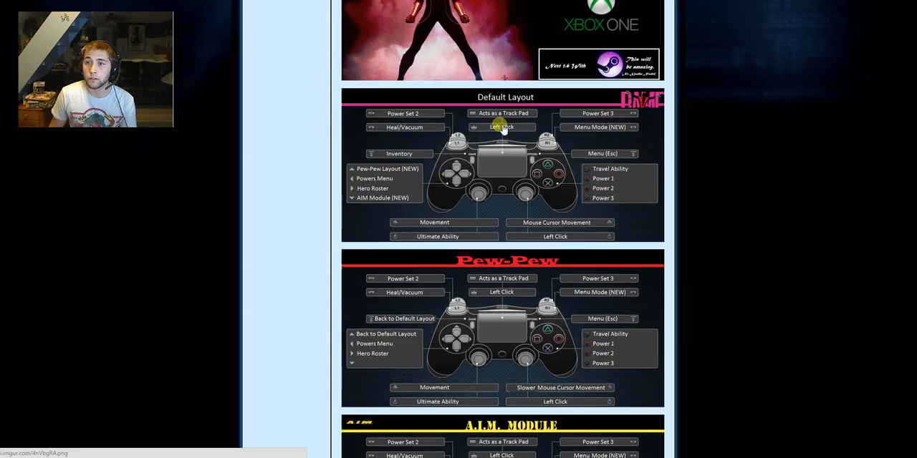
{"action": "mouse_move", "coordinate": [427, 153]}
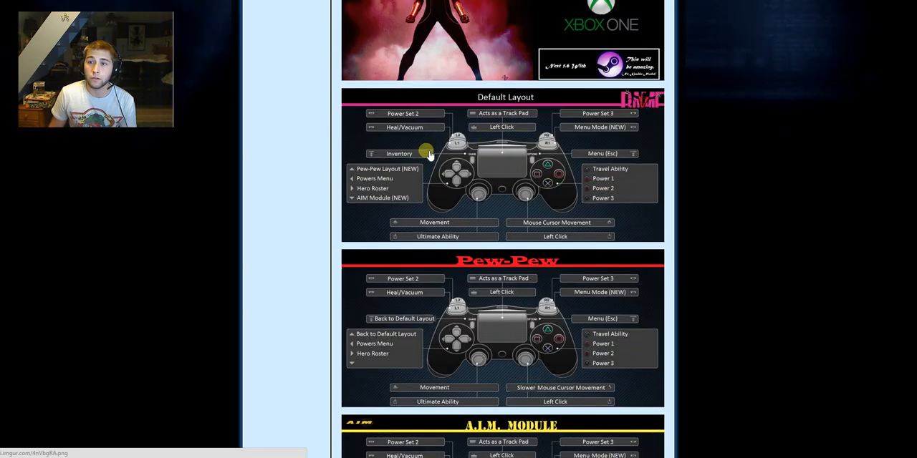
{"action": "mouse_move", "coordinate": [547, 187]}
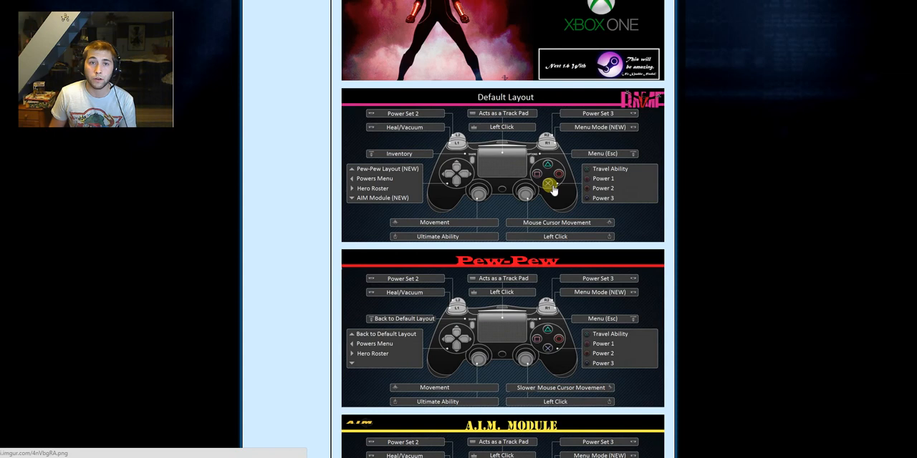
{"action": "scroll", "scroll_direction": "down", "scroll_amount": 3}
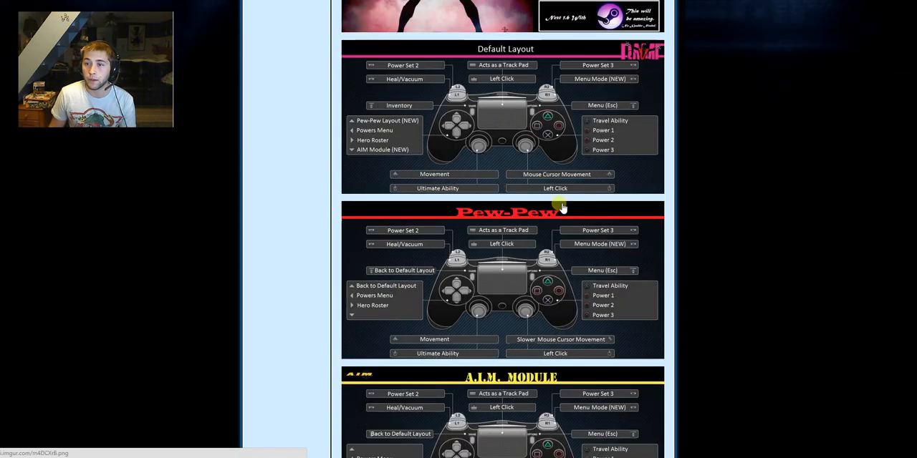
{"action": "scroll", "scroll_direction": "down", "scroll_amount": 3}
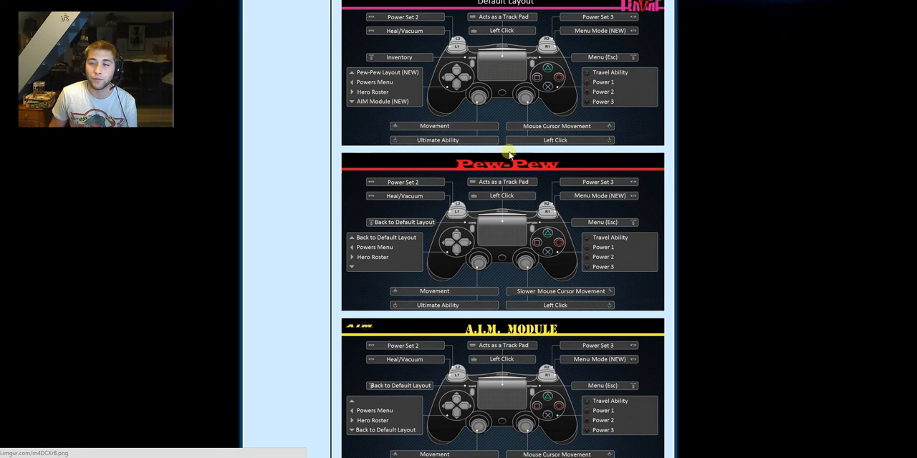
{"action": "mouse_move", "coordinate": [567, 186]}
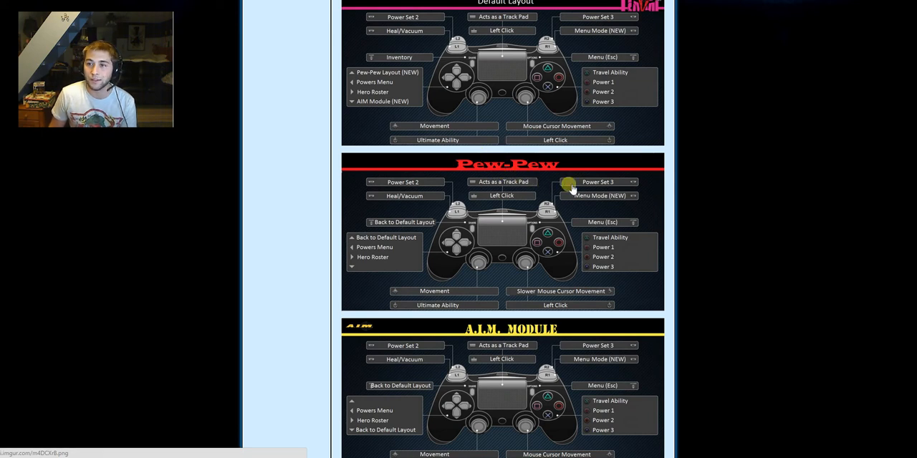
{"action": "mouse_move", "coordinate": [593, 230]}
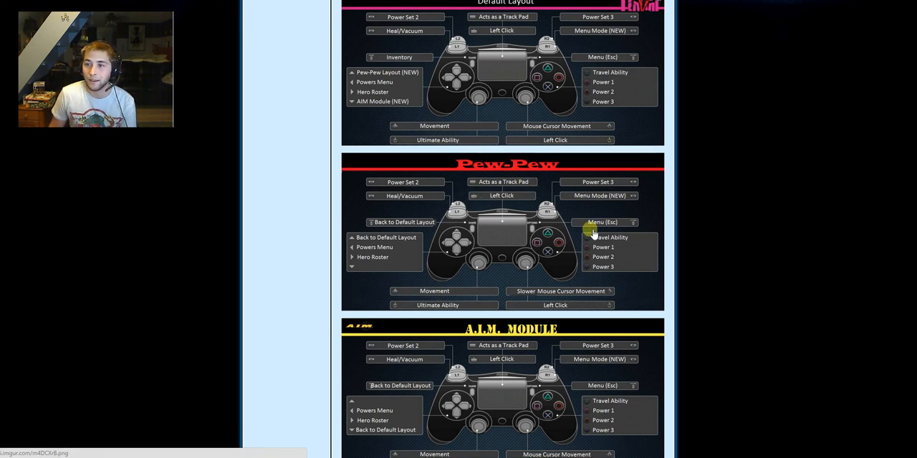
{"action": "mouse_move", "coordinate": [530, 246]}
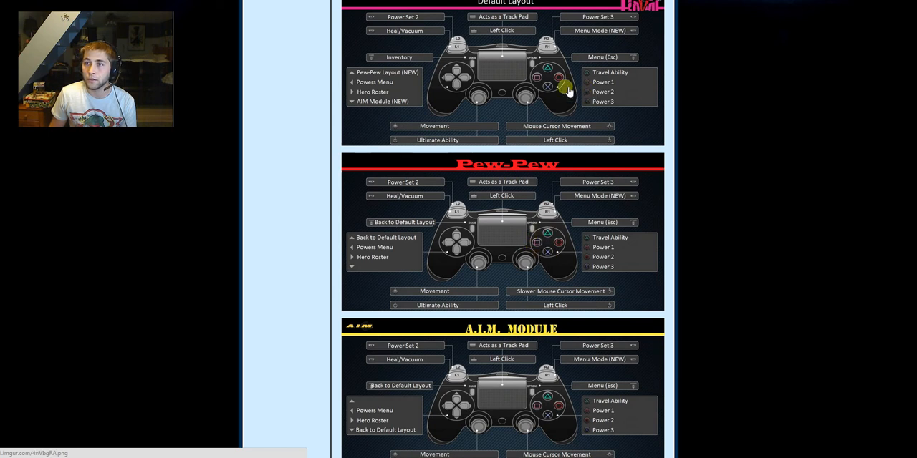
{"action": "mouse_move", "coordinate": [523, 218]}
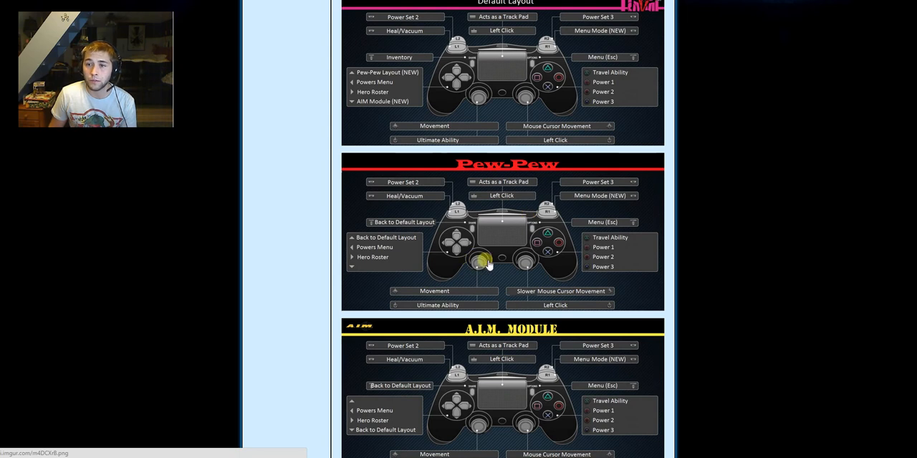
{"action": "mouse_move", "coordinate": [543, 247]}
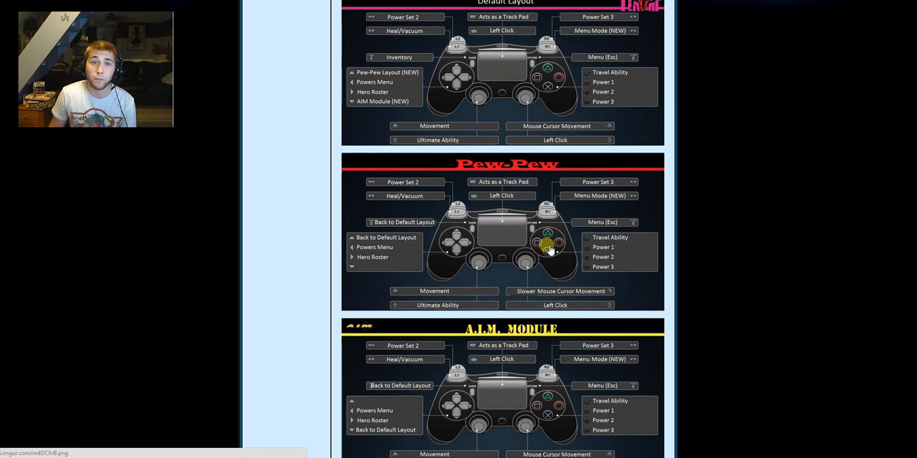
{"action": "mouse_move", "coordinate": [527, 192]}
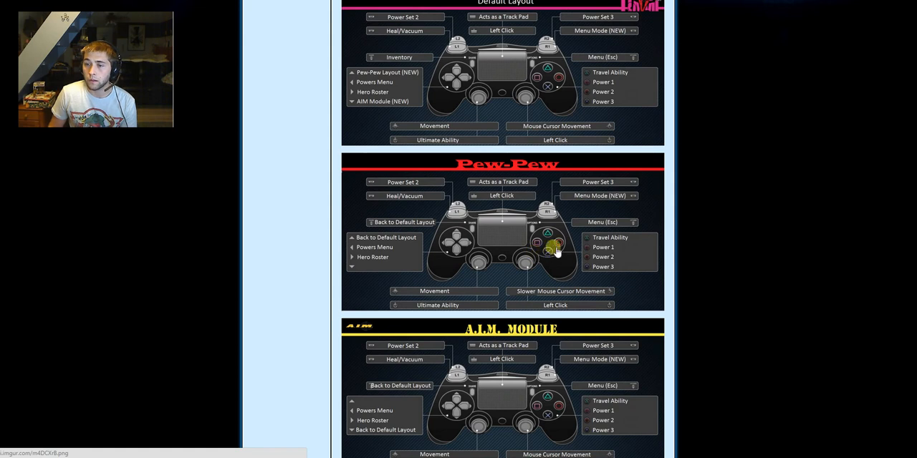
{"action": "mouse_move", "coordinate": [507, 175]}
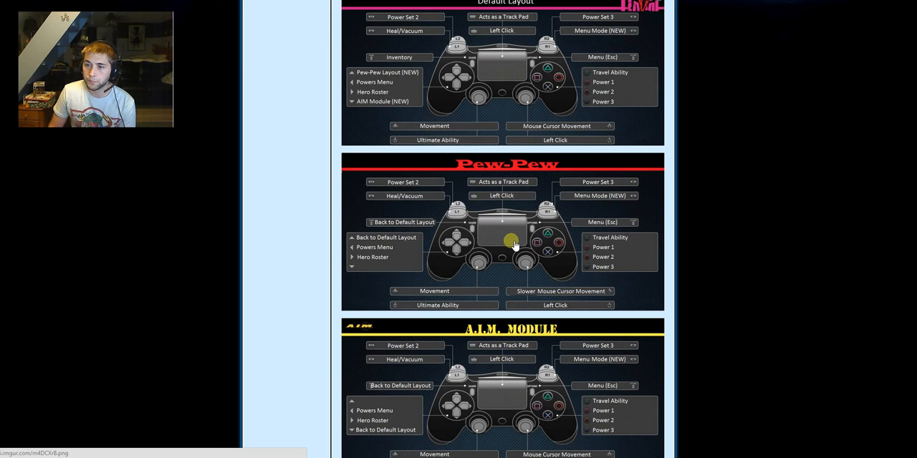
{"action": "mouse_move", "coordinate": [573, 209]}
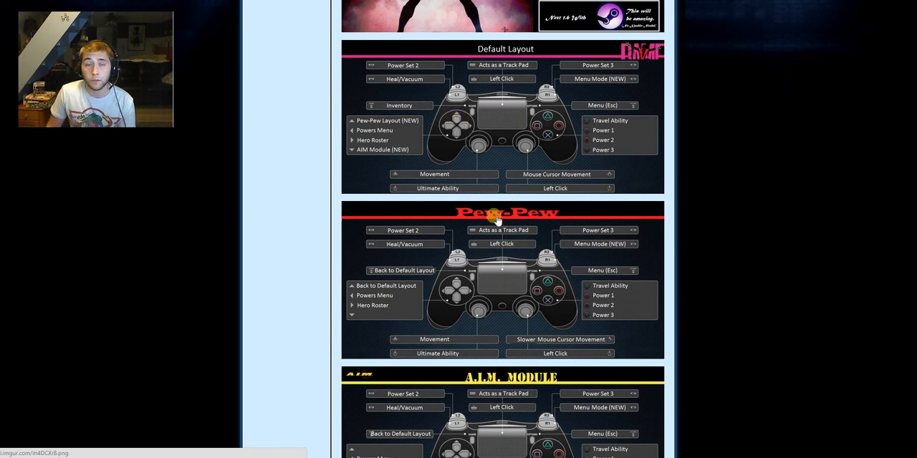
{"action": "mouse_move", "coordinate": [478, 219]}
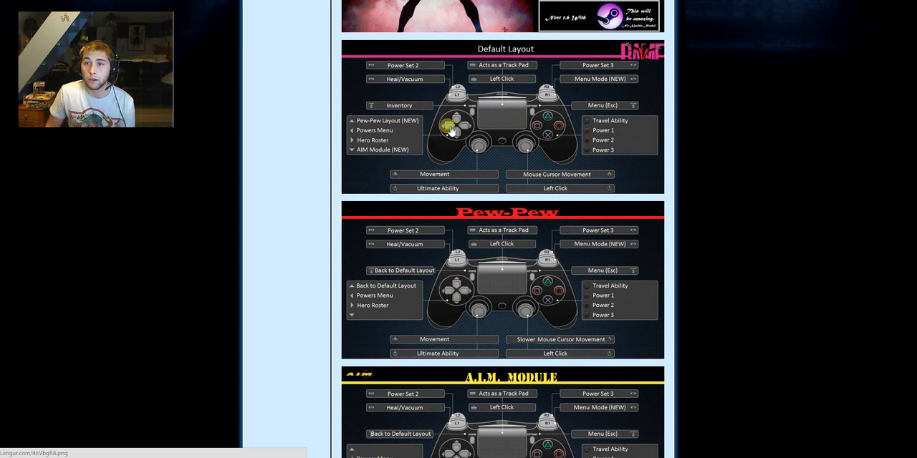
{"action": "mouse_move", "coordinate": [361, 157]}
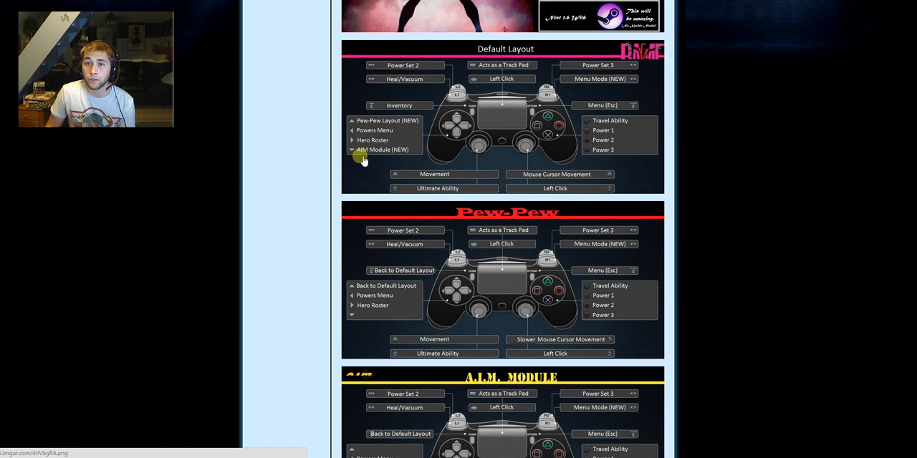
{"action": "scroll", "scroll_direction": "down", "scroll_amount": 3}
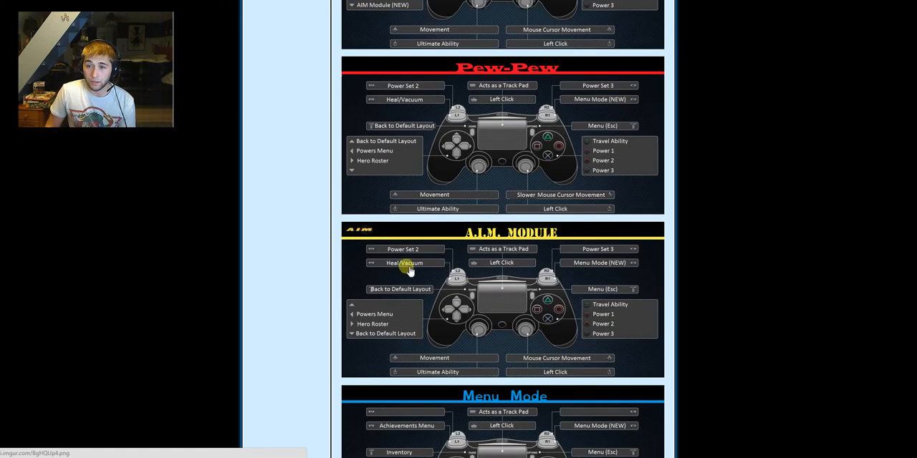
{"action": "mouse_move", "coordinate": [504, 246]}
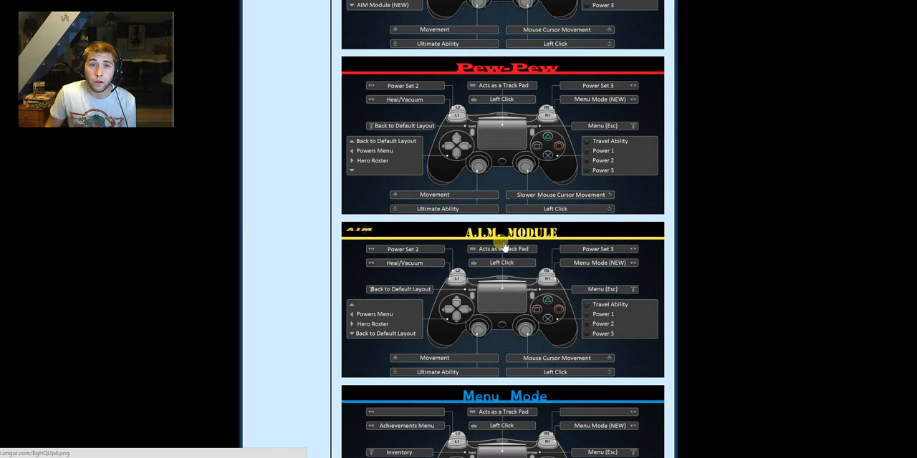
{"action": "mouse_move", "coordinate": [544, 258]}
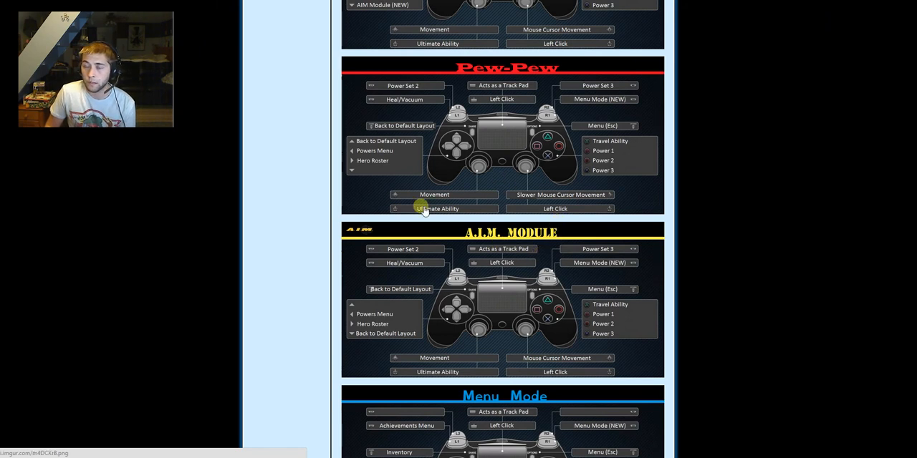
{"action": "mouse_move", "coordinate": [427, 294]}
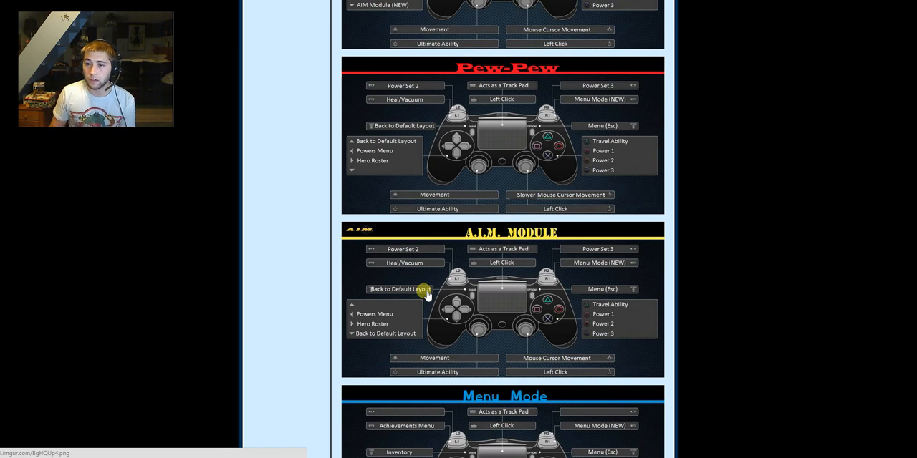
{"action": "mouse_move", "coordinate": [450, 266]}
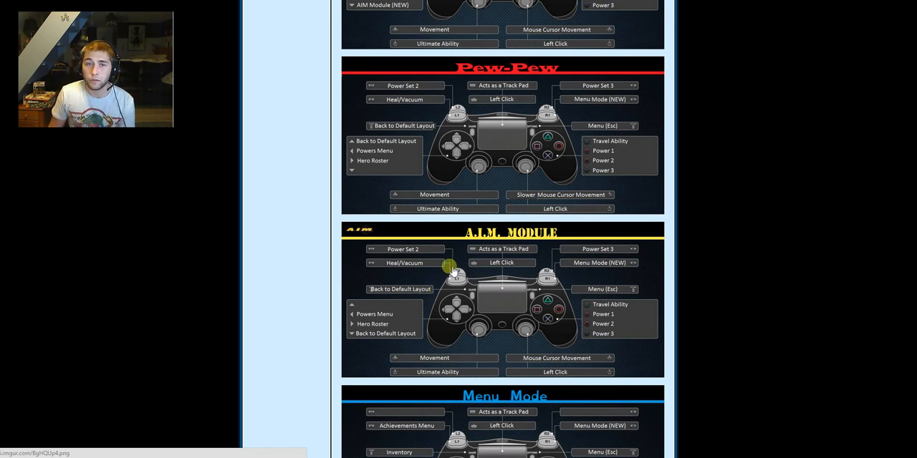
{"action": "mouse_move", "coordinate": [527, 324]}
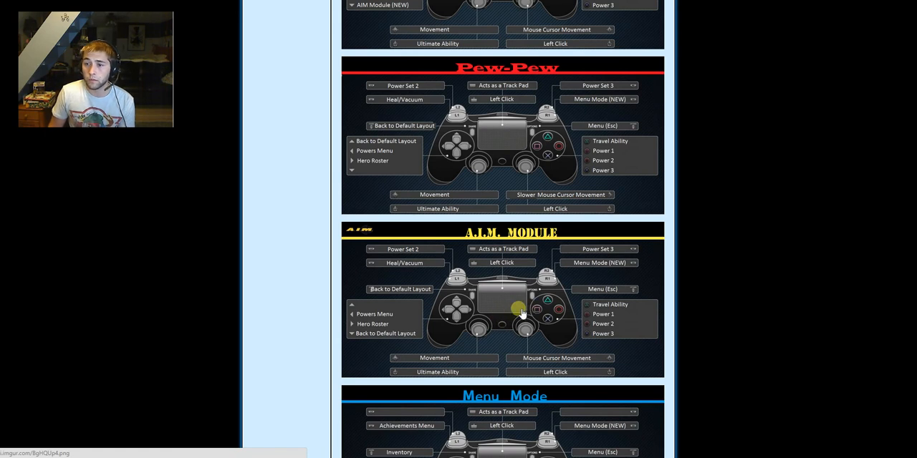
{"action": "mouse_move", "coordinate": [512, 317]}
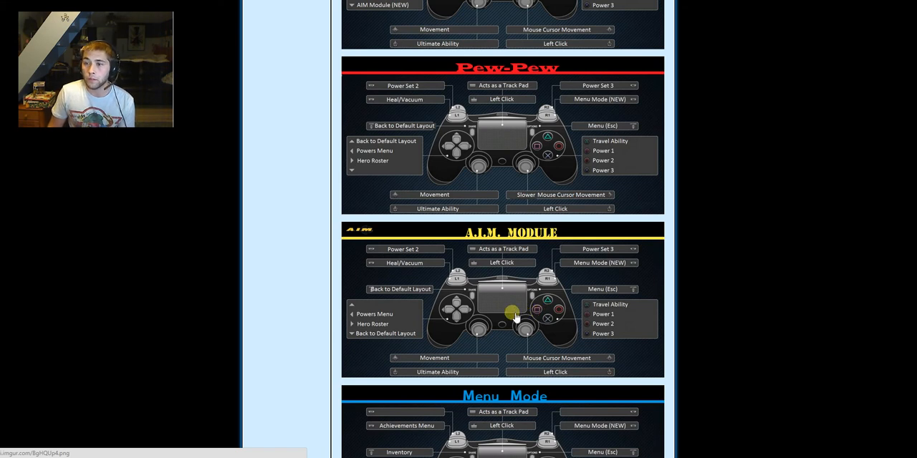
{"action": "mouse_move", "coordinate": [460, 234]}
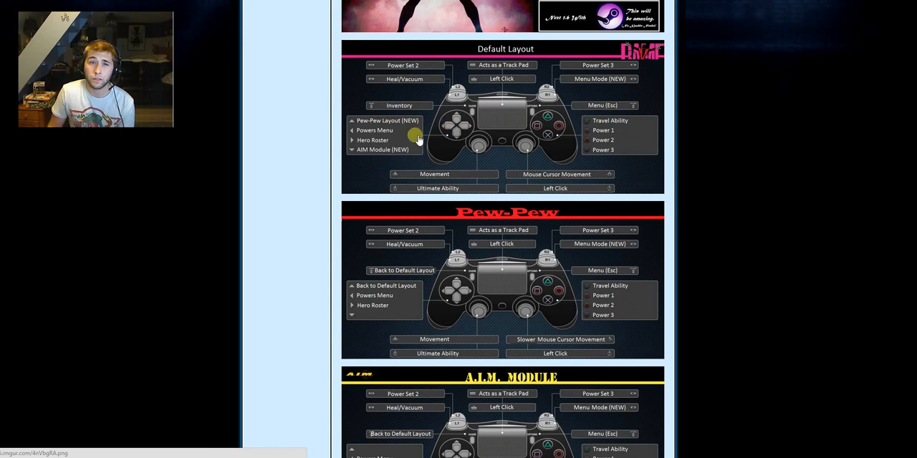
{"action": "mouse_move", "coordinate": [480, 112]}
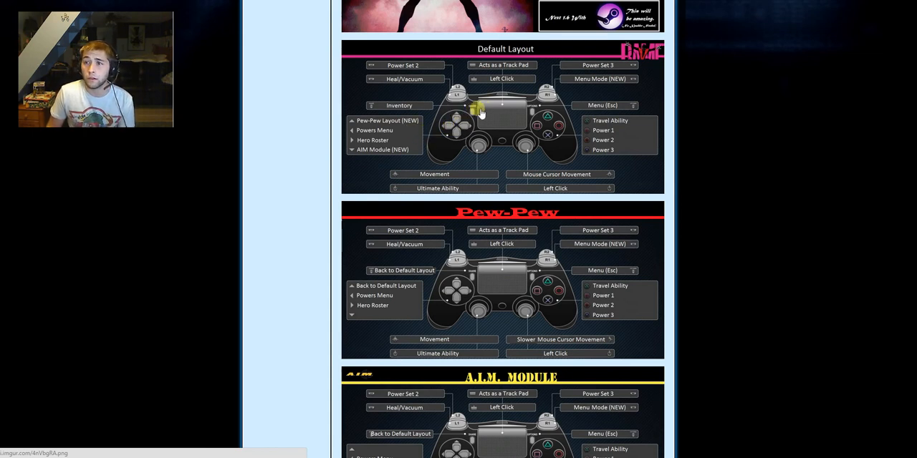
{"action": "scroll", "scroll_direction": "down", "scroll_amount": 3}
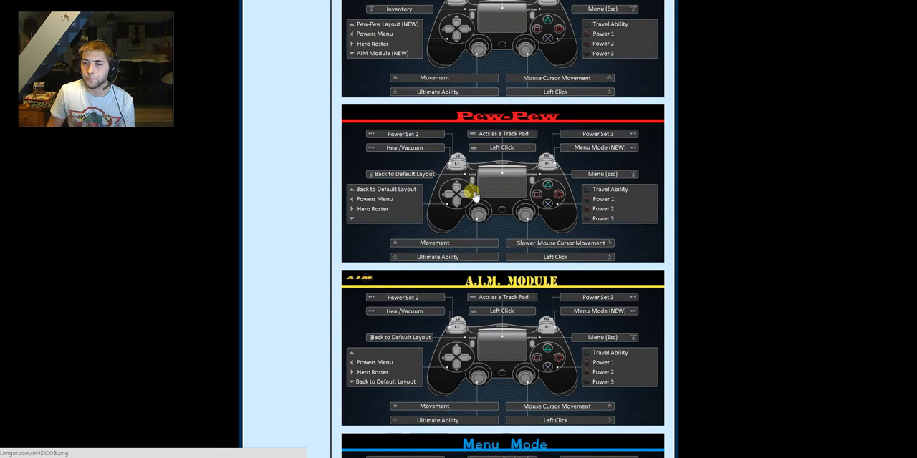
{"action": "mouse_move", "coordinate": [230, 190]}
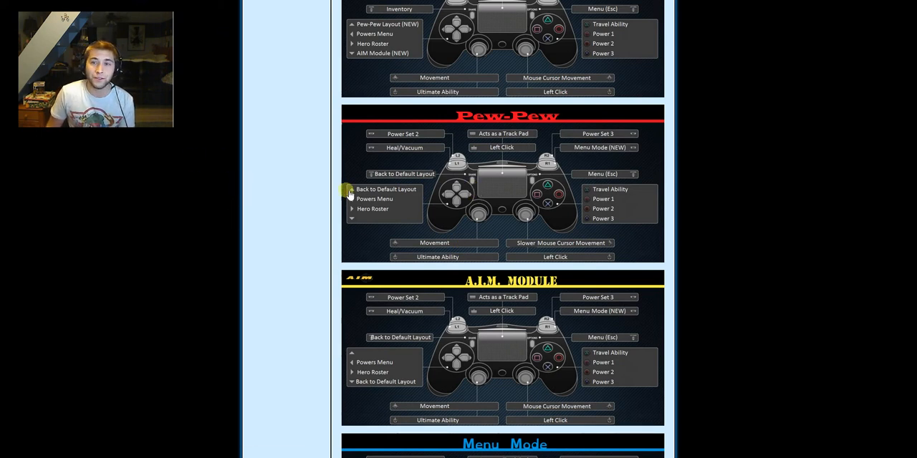
{"action": "scroll", "scroll_direction": "down", "scroll_amount": 3}
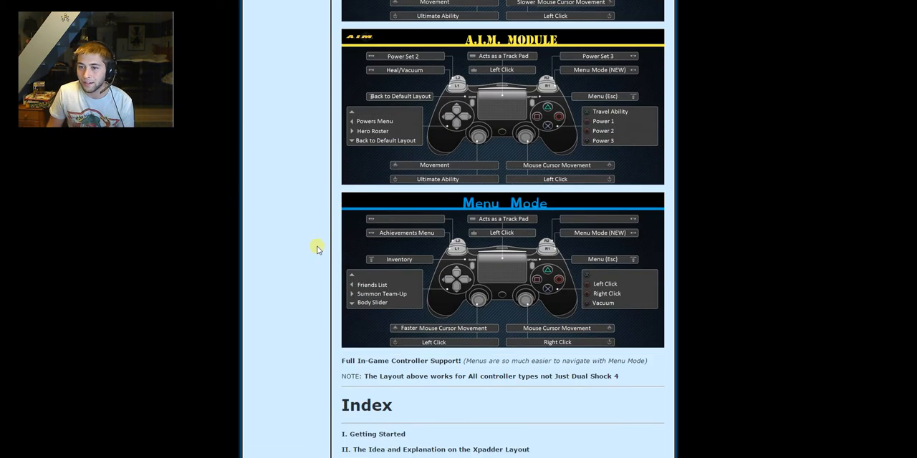
{"action": "scroll", "scroll_direction": "down", "scroll_amount": 3}
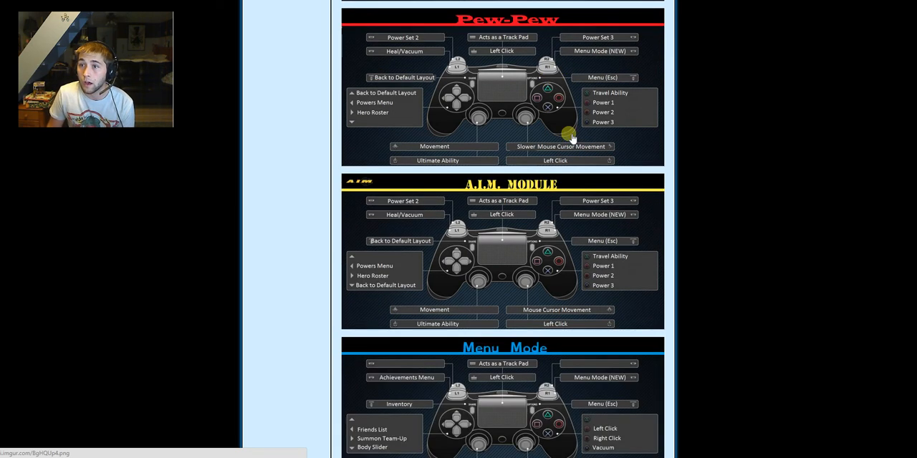
{"action": "scroll", "scroll_direction": "up", "scroll_amount": 3}
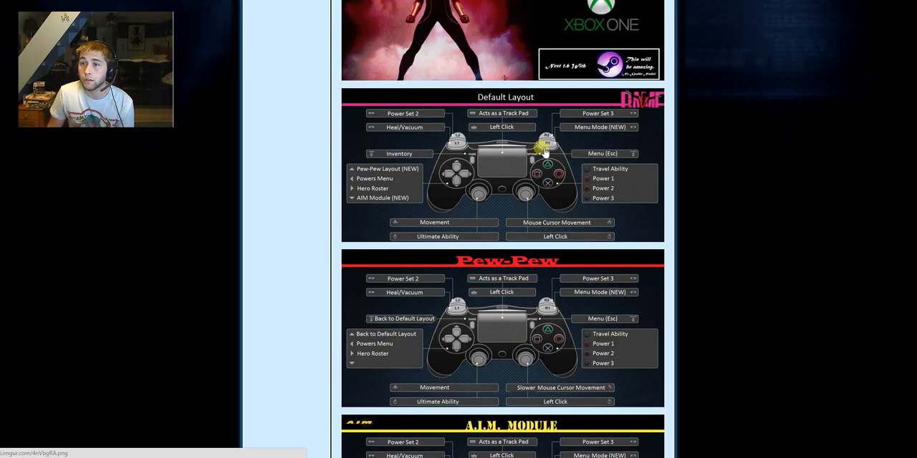
{"action": "scroll", "scroll_direction": "down", "scroll_amount": 3}
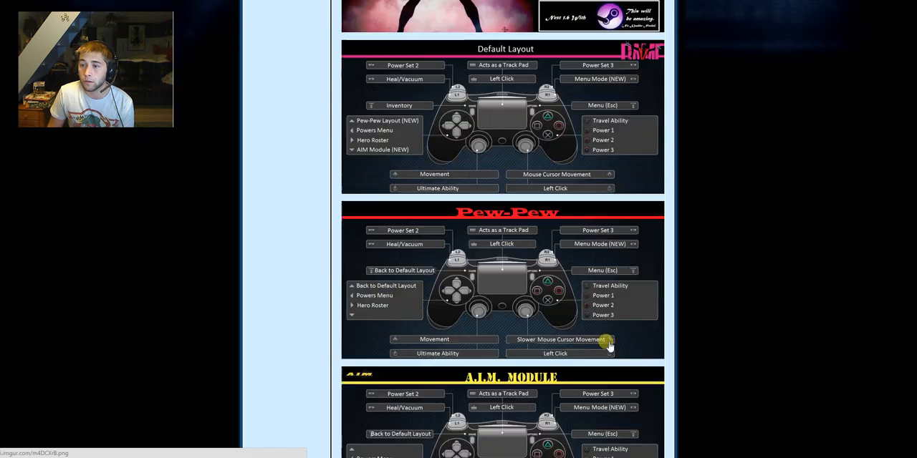
{"action": "scroll", "scroll_direction": "down", "scroll_amount": 3}
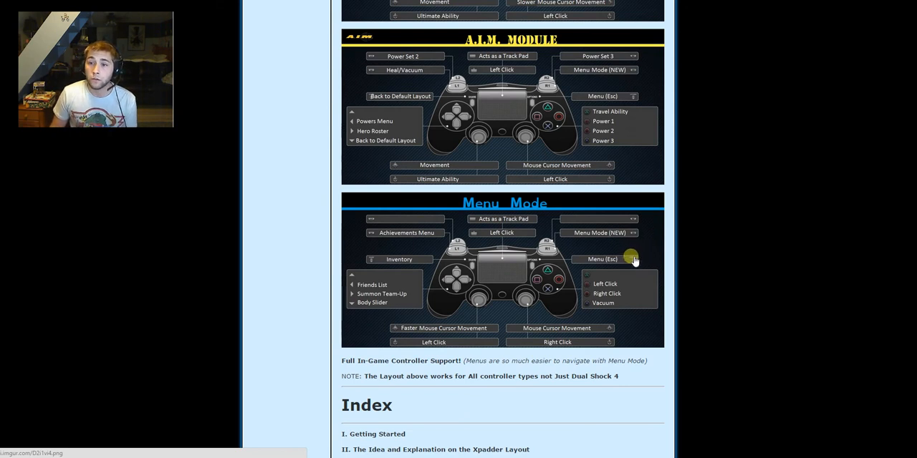
{"action": "mouse_move", "coordinate": [629, 262]}
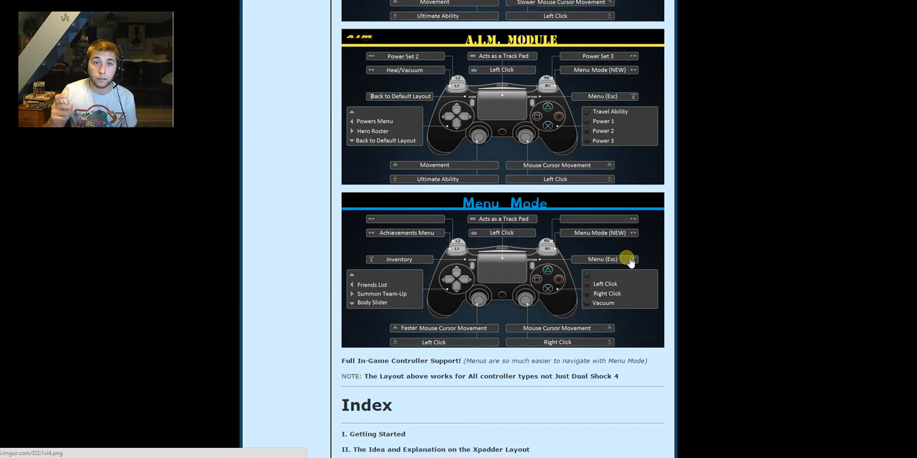
{"action": "mouse_move", "coordinate": [542, 289]}
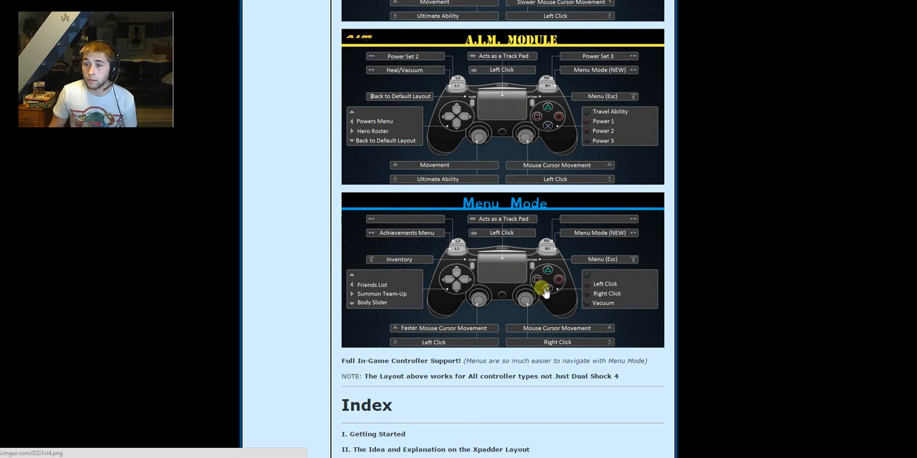
{"action": "mouse_move", "coordinate": [571, 292]}
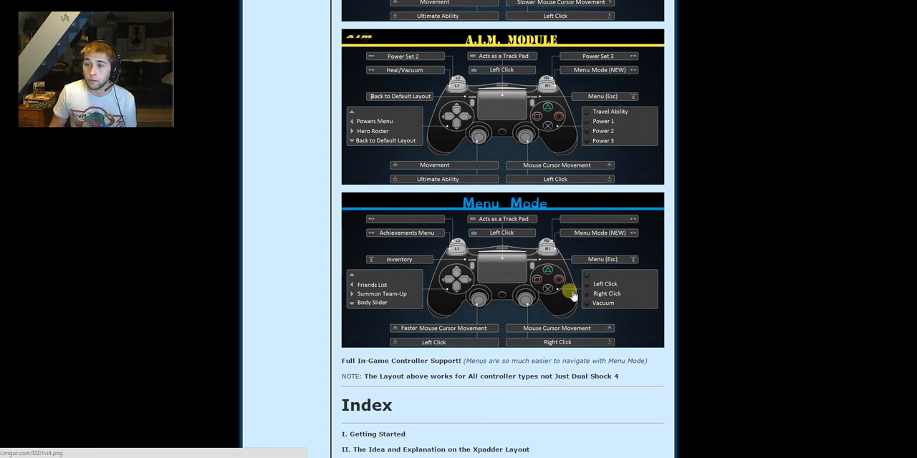
{"action": "mouse_move", "coordinate": [552, 287]}
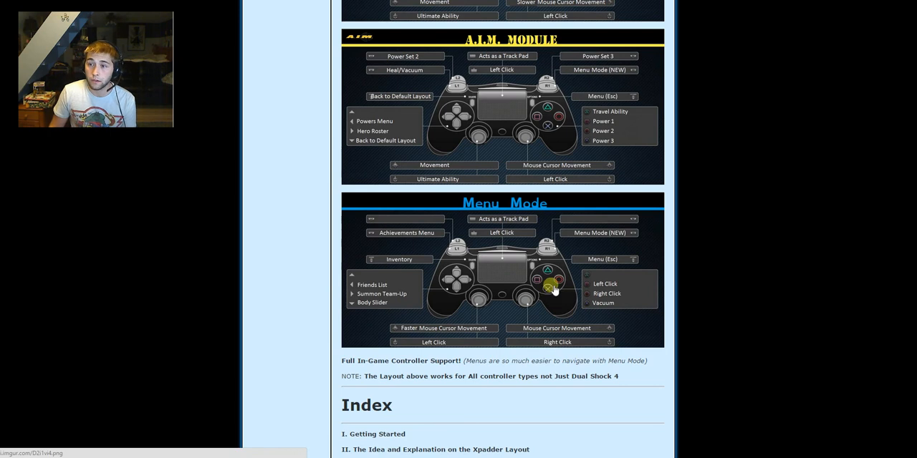
{"action": "mouse_move", "coordinate": [475, 269]}
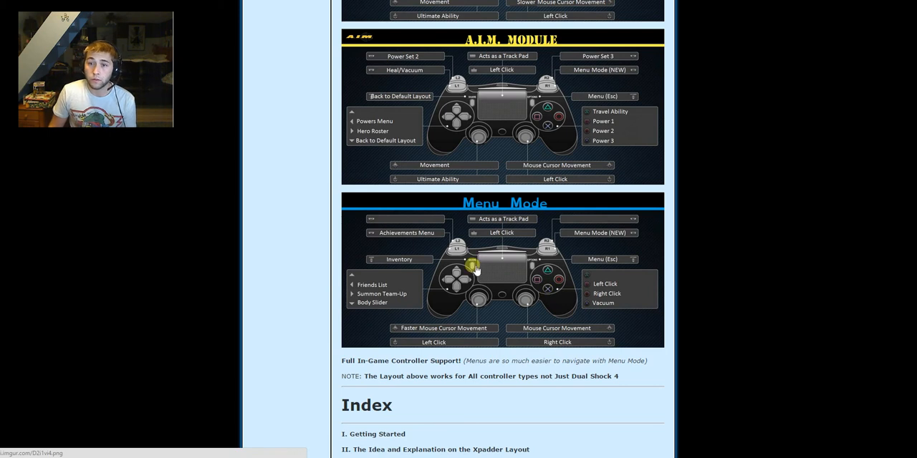
{"action": "mouse_move", "coordinate": [450, 289]}
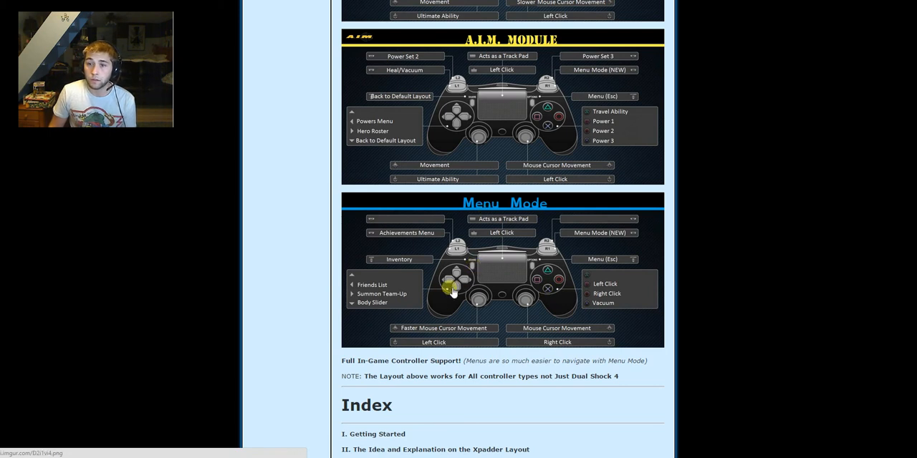
{"action": "mouse_move", "coordinate": [454, 295]}
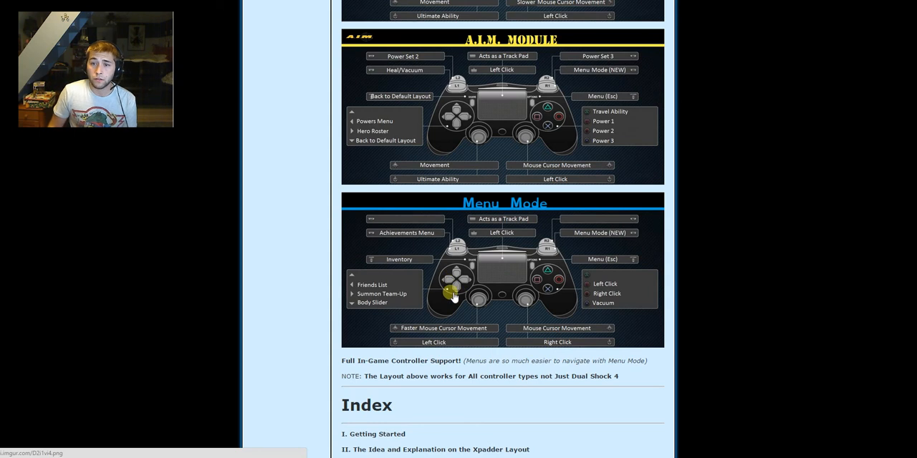
{"action": "mouse_move", "coordinate": [416, 282]}
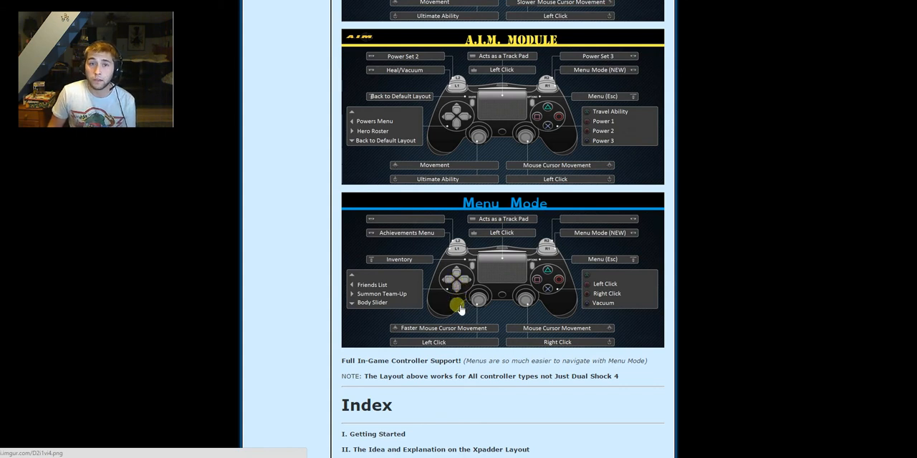
{"action": "mouse_move", "coordinate": [478, 303]}
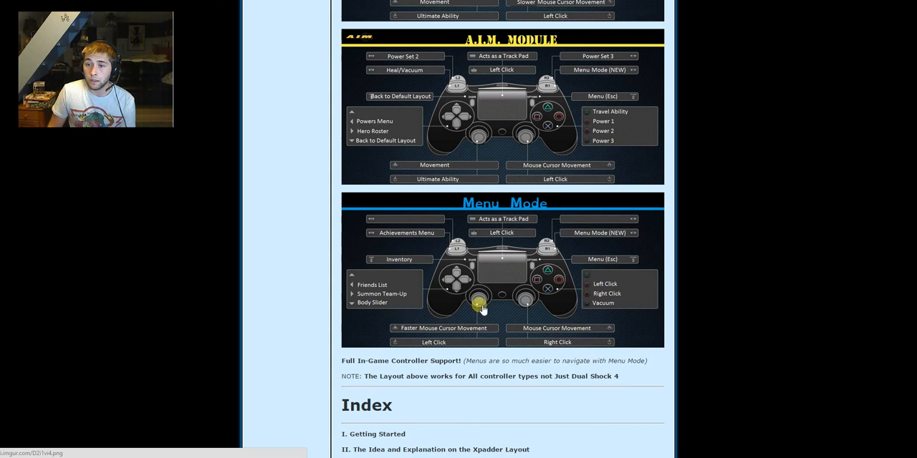
{"action": "mouse_move", "coordinate": [490, 309]}
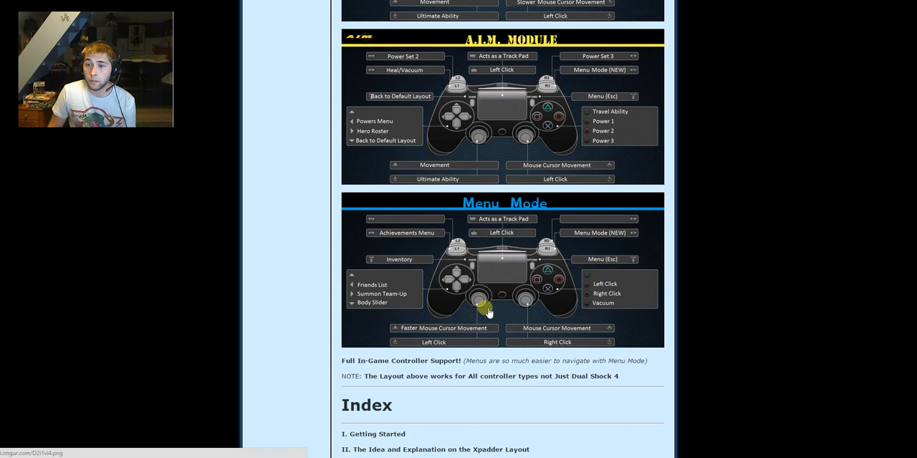
{"action": "mouse_move", "coordinate": [518, 308]}
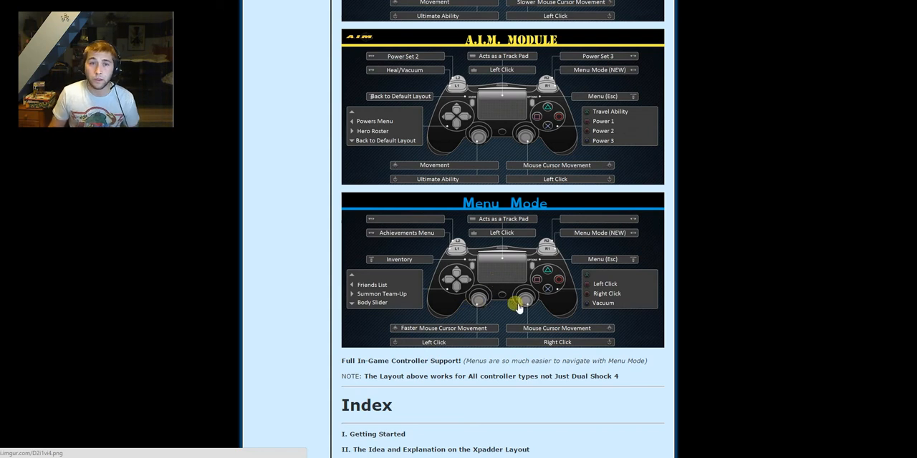
{"action": "mouse_move", "coordinate": [590, 228]}
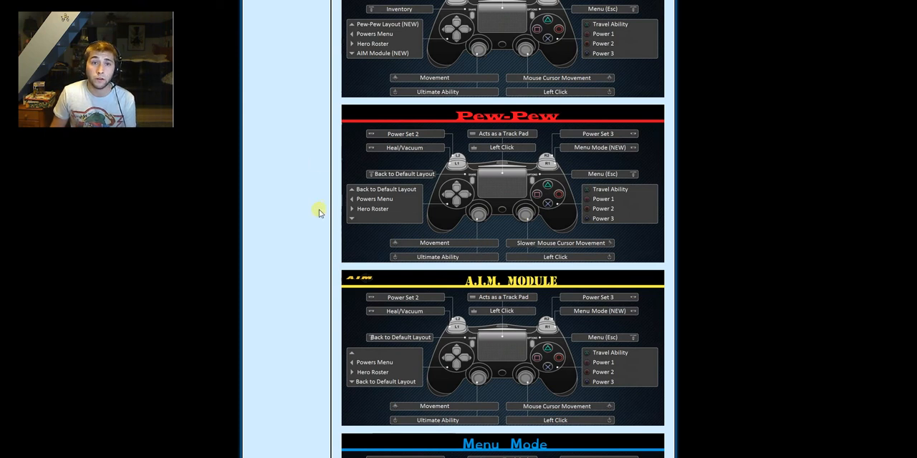
{"action": "scroll", "scroll_direction": "down", "scroll_amount": 3}
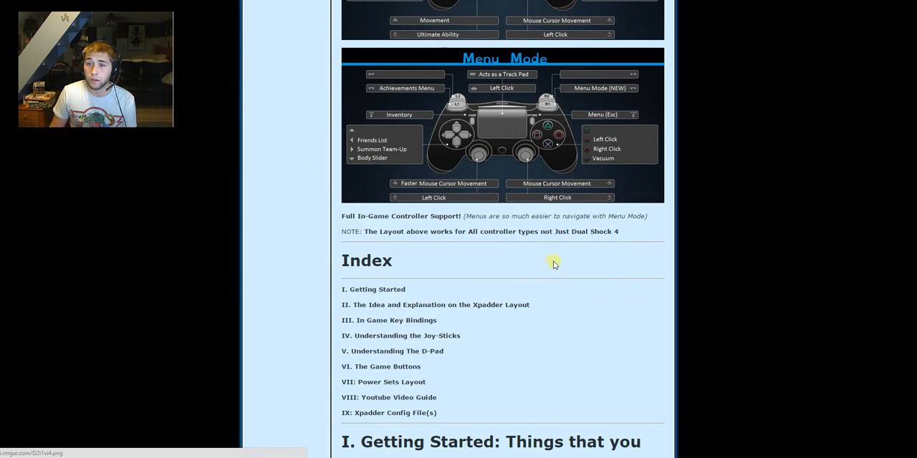
{"action": "scroll", "scroll_direction": "down", "scroll_amount": 3}
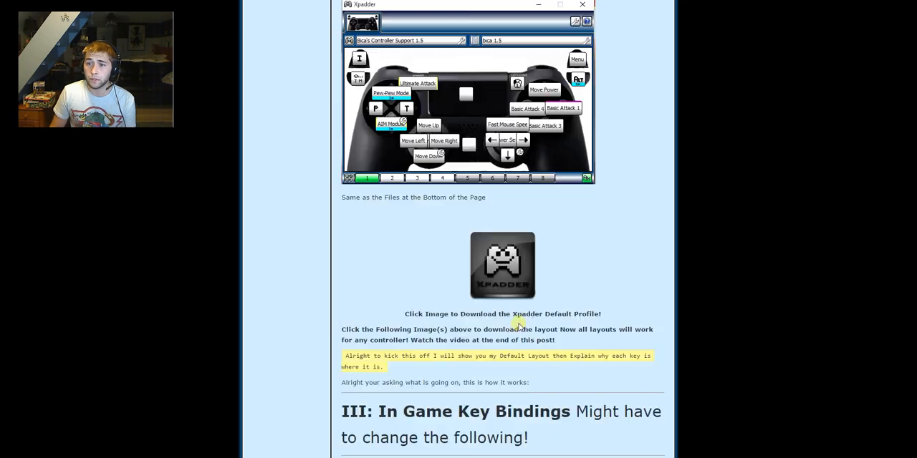
{"action": "scroll", "scroll_direction": "down", "scroll_amount": 3}
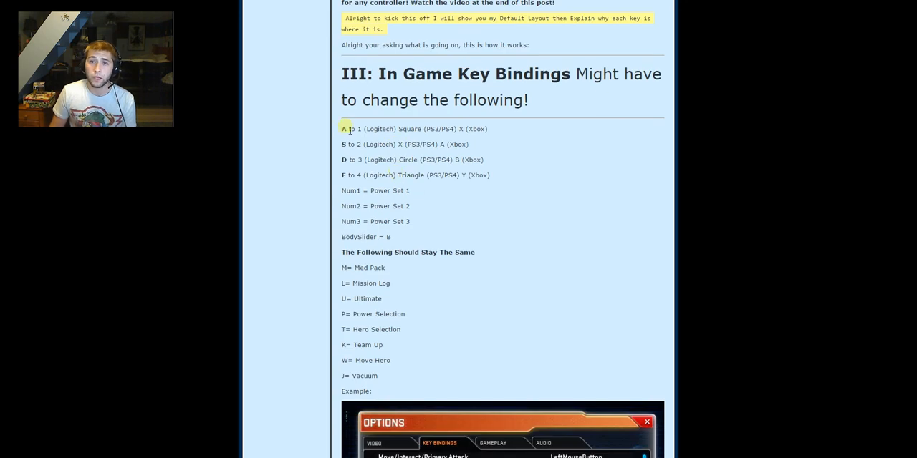
{"action": "scroll", "scroll_direction": "down", "scroll_amount": 3}
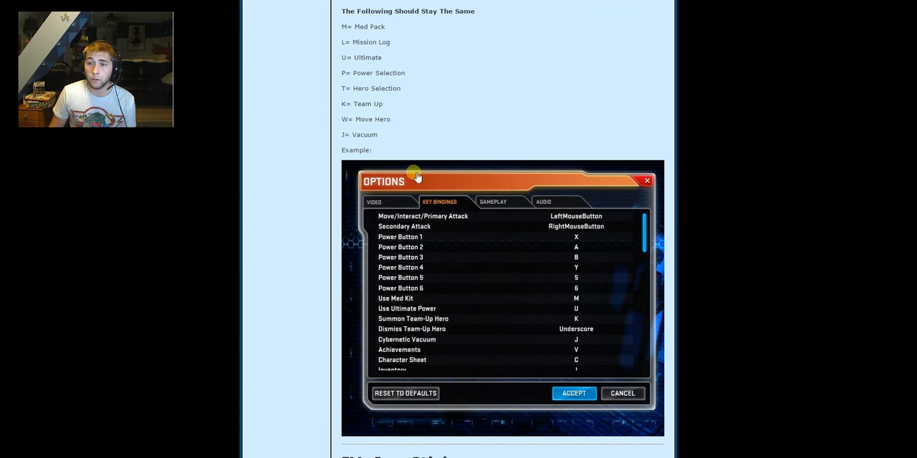
{"action": "mouse_move", "coordinate": [563, 254]}
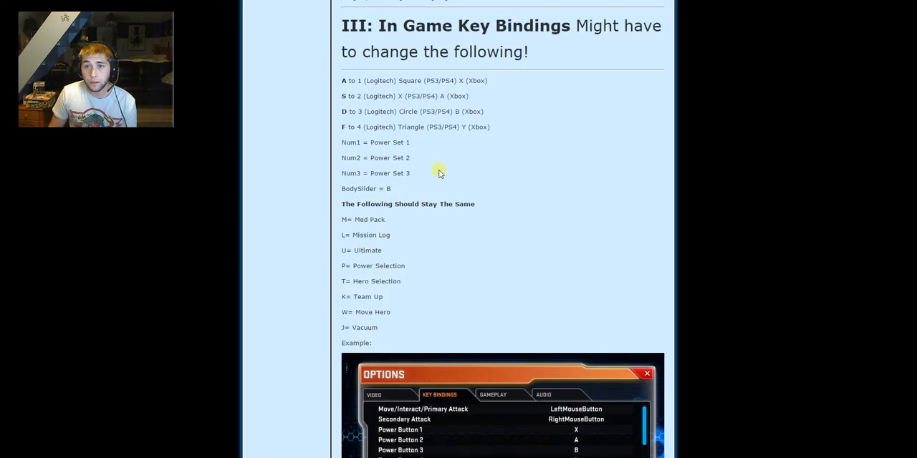
{"action": "scroll", "scroll_direction": "down", "scroll_amount": 3}
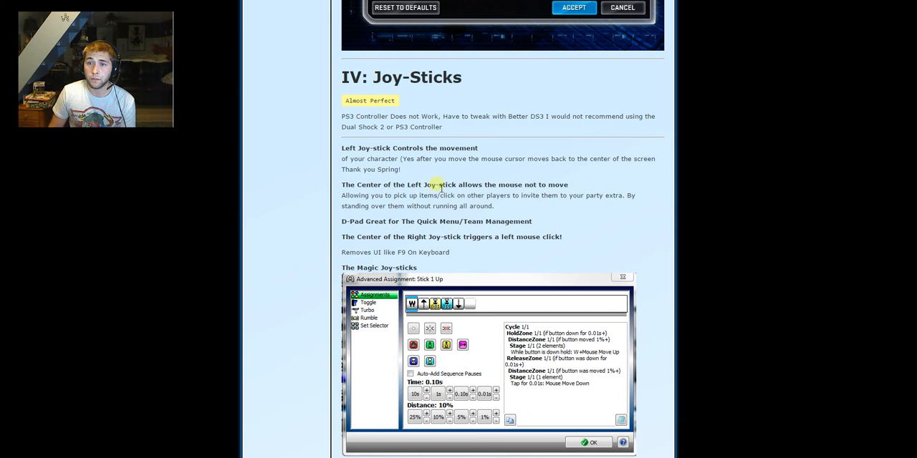
{"action": "scroll", "scroll_direction": "down", "scroll_amount": 3}
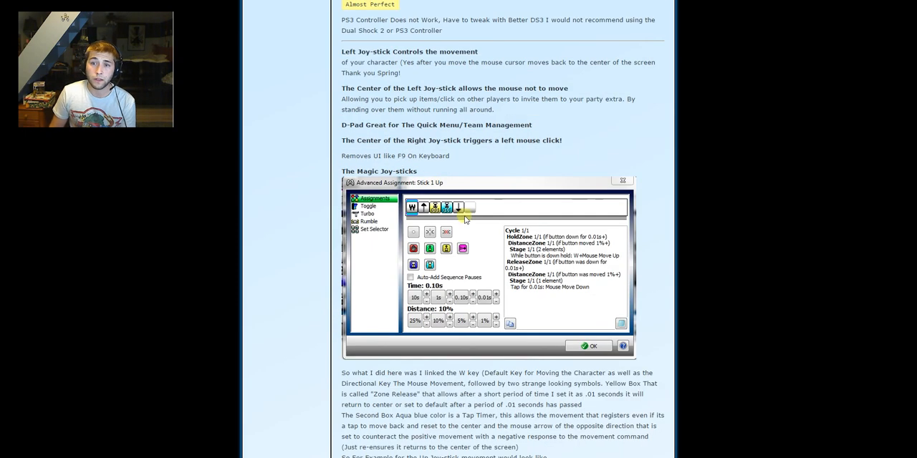
{"action": "scroll", "scroll_direction": "down", "scroll_amount": 3}
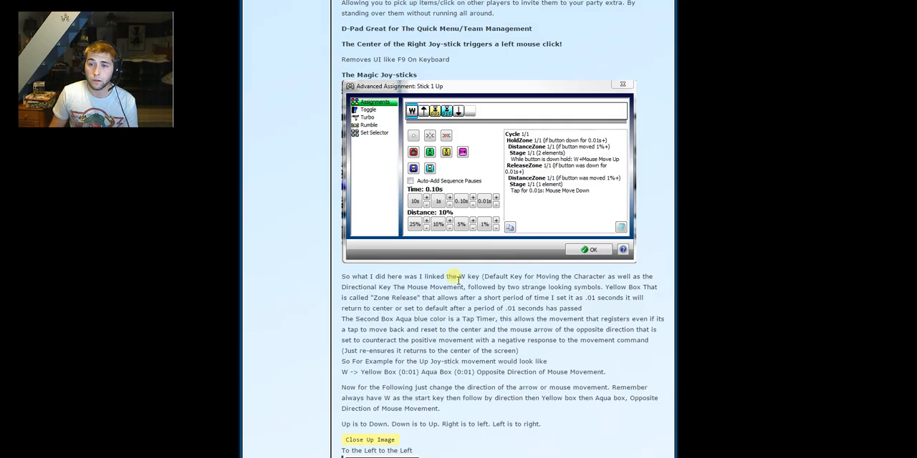
{"action": "scroll", "scroll_direction": "down", "scroll_amount": 3}
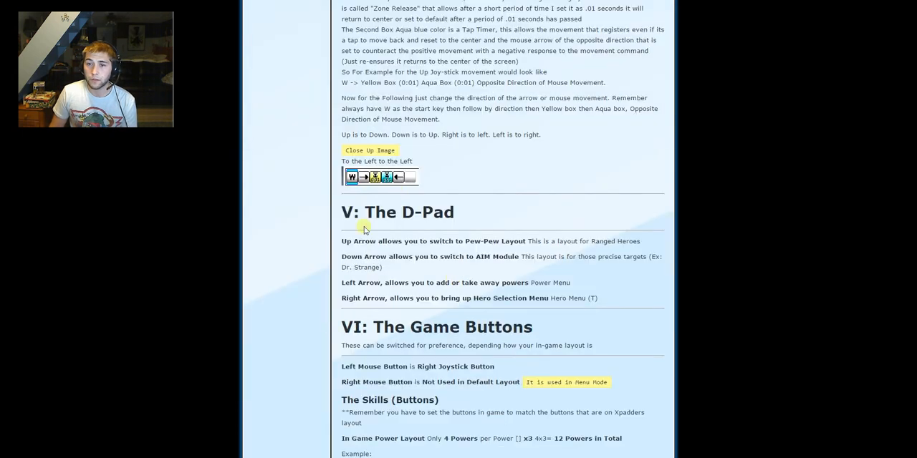
{"action": "scroll", "scroll_direction": "down", "scroll_amount": 3}
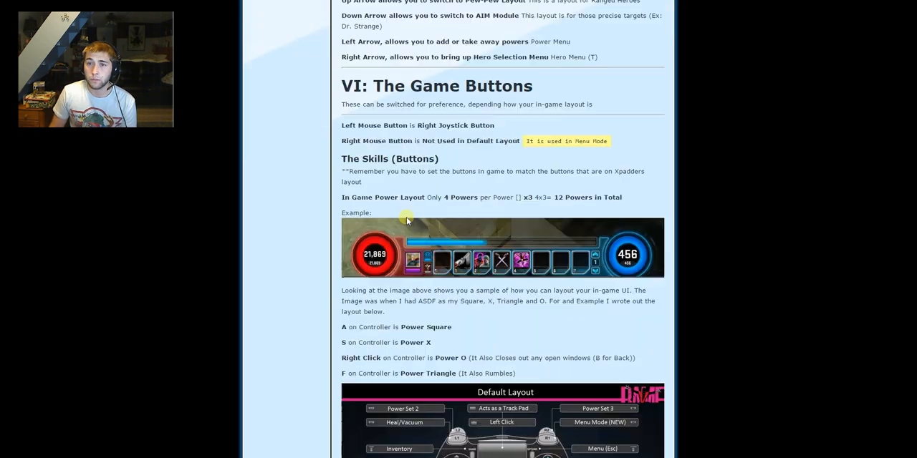
{"action": "scroll", "scroll_direction": "down", "scroll_amount": 3}
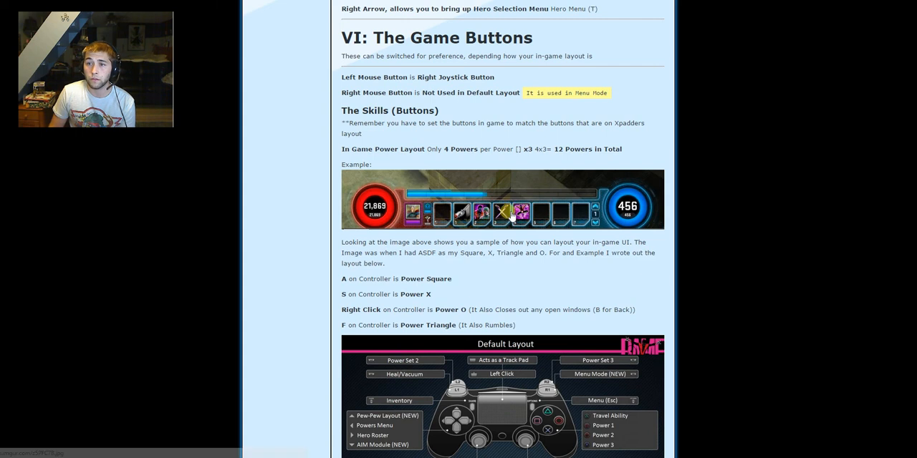
{"action": "mouse_move", "coordinate": [499, 232]}
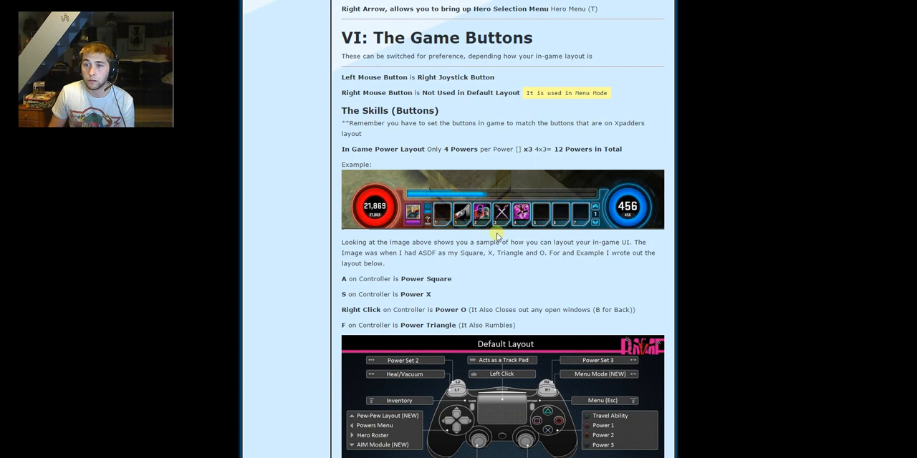
{"action": "scroll", "scroll_direction": "down", "scroll_amount": 3}
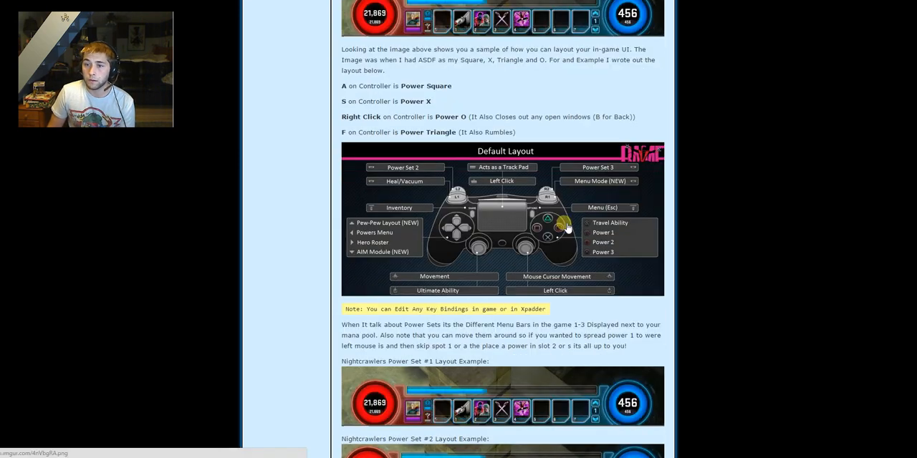
{"action": "scroll", "scroll_direction": "down", "scroll_amount": 3}
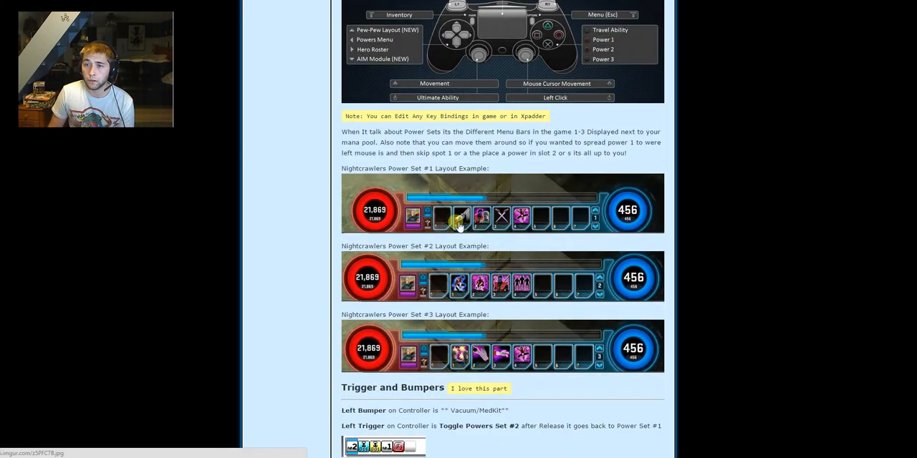
{"action": "mouse_move", "coordinate": [467, 298]}
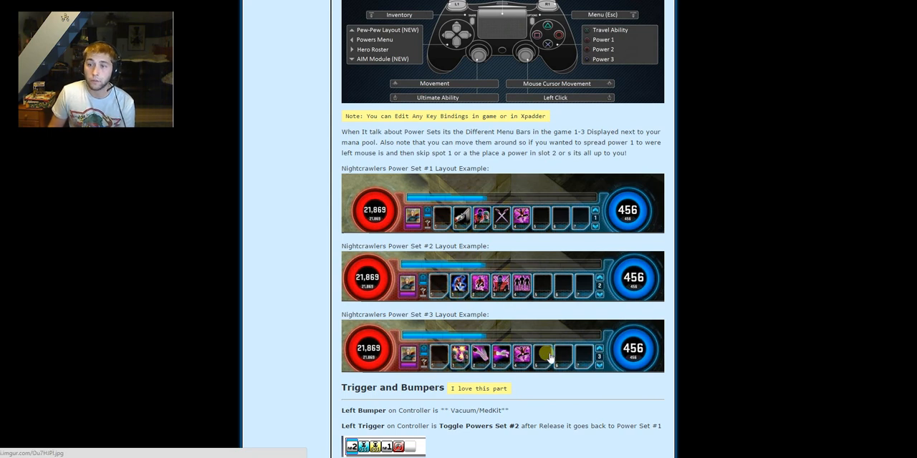
{"action": "mouse_move", "coordinate": [516, 377]}
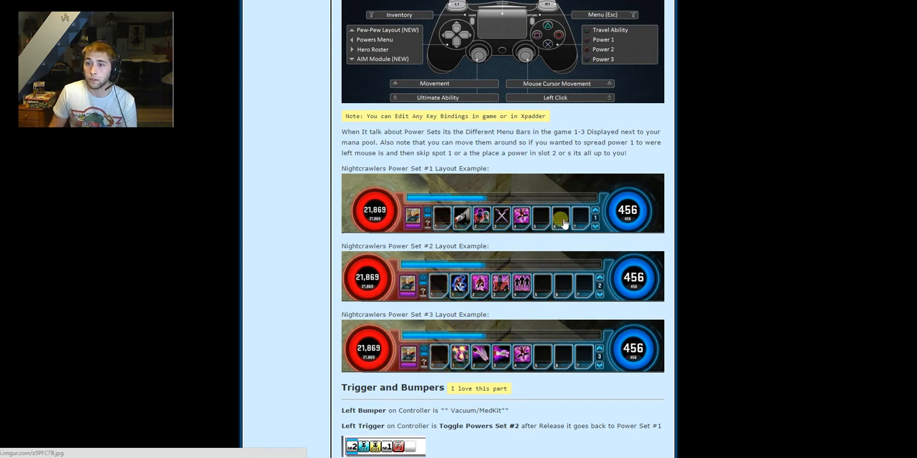
{"action": "mouse_move", "coordinate": [564, 330]}
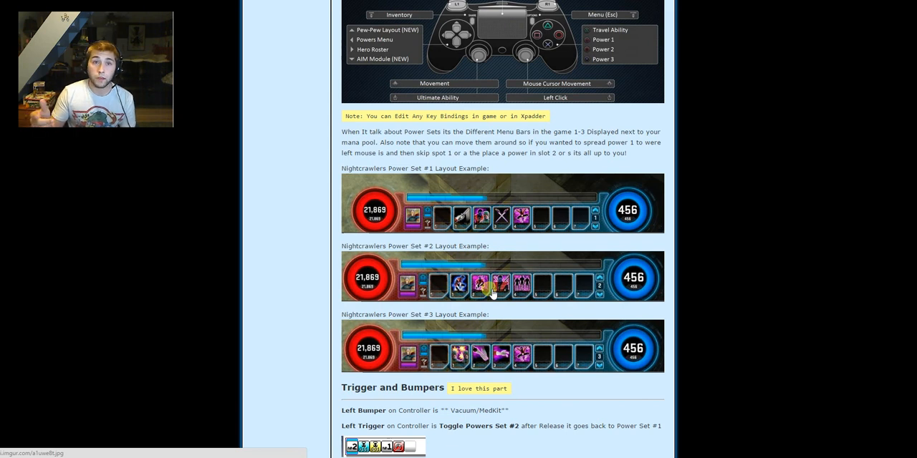
{"action": "scroll", "scroll_direction": "down", "scroll_amount": 3}
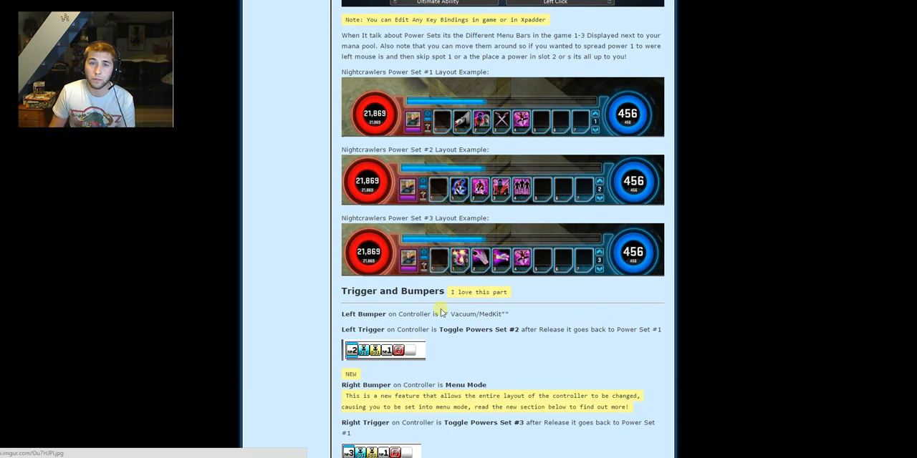
{"action": "scroll", "scroll_direction": "down", "scroll_amount": 3}
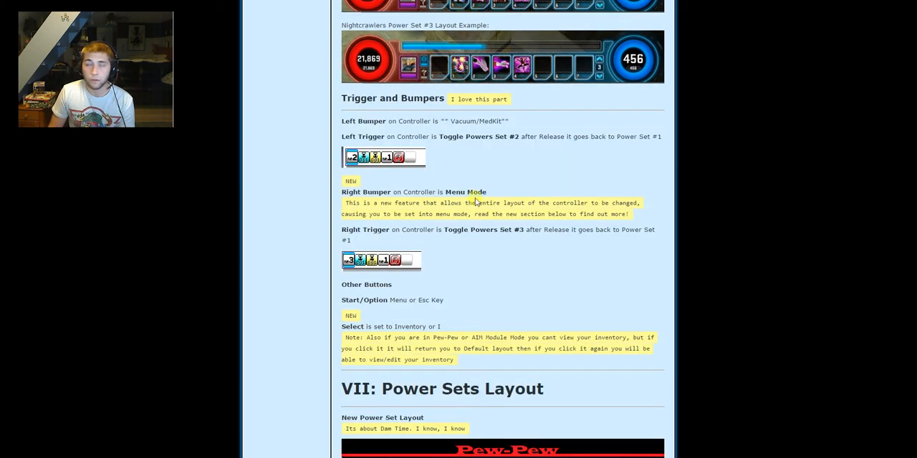
{"action": "scroll", "scroll_direction": "down", "scroll_amount": 3}
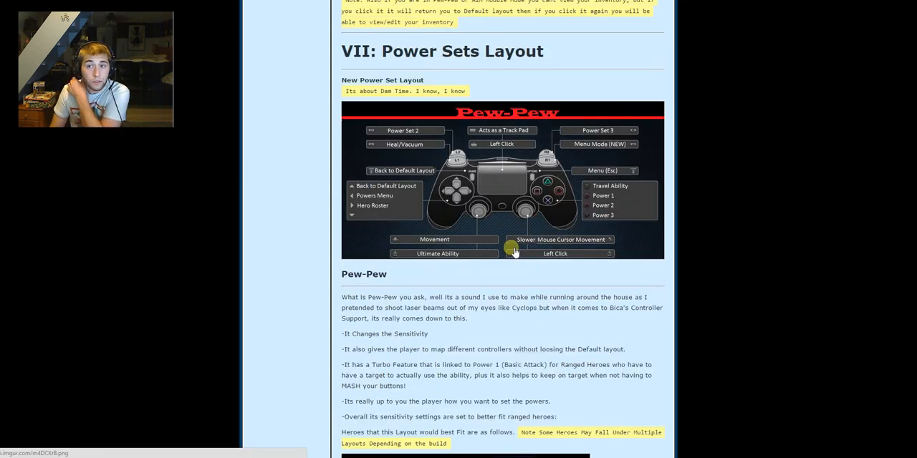
{"action": "scroll", "scroll_direction": "down", "scroll_amount": 3}
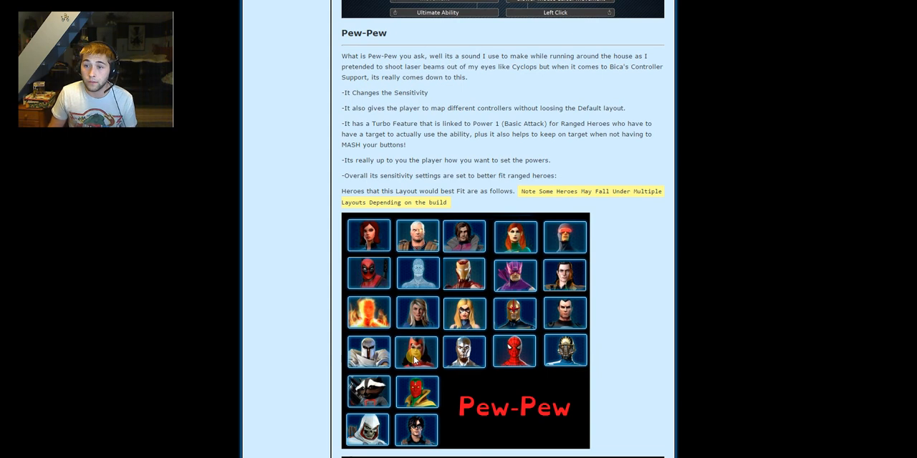
{"action": "scroll", "scroll_direction": "down", "scroll_amount": 3}
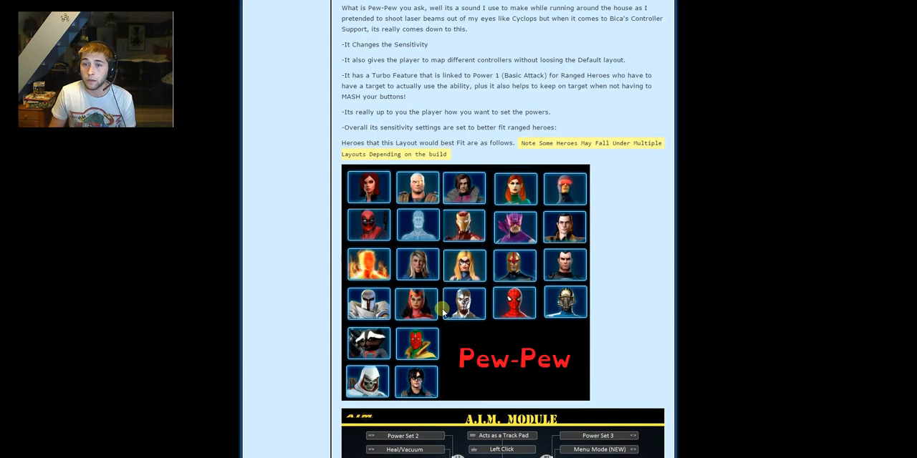
{"action": "scroll", "scroll_direction": "down", "scroll_amount": 3}
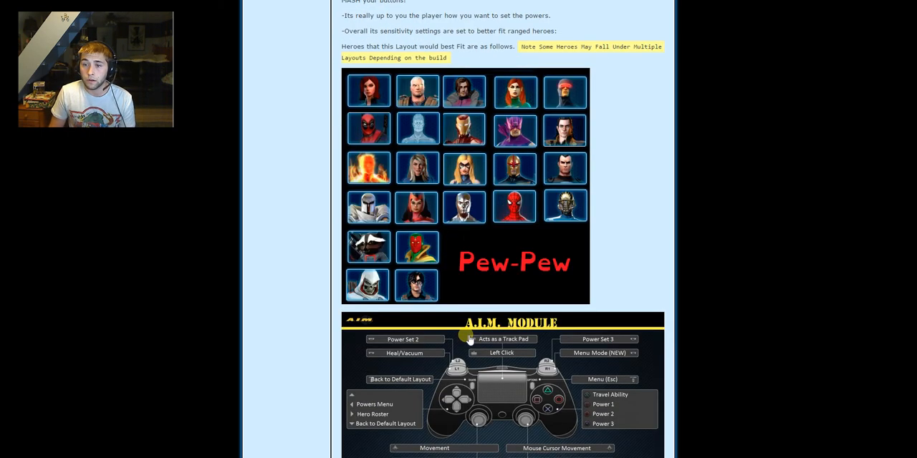
{"action": "scroll", "scroll_direction": "down", "scroll_amount": 3}
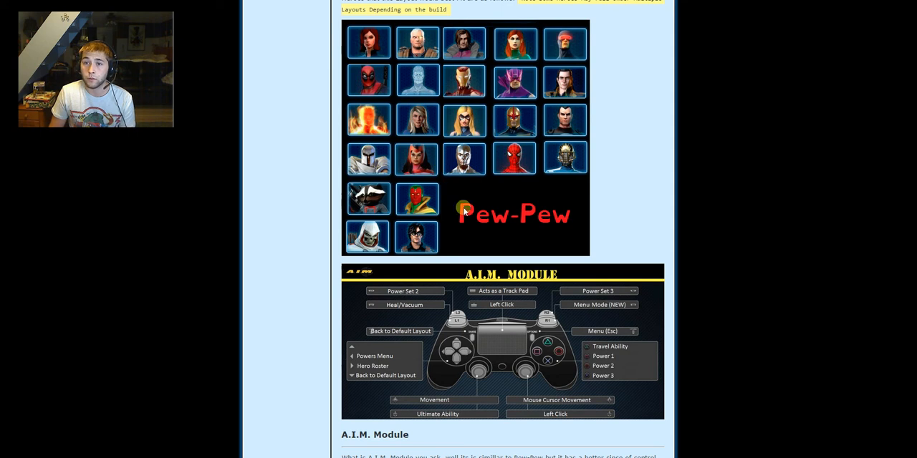
{"action": "scroll", "scroll_direction": "down", "scroll_amount": 3}
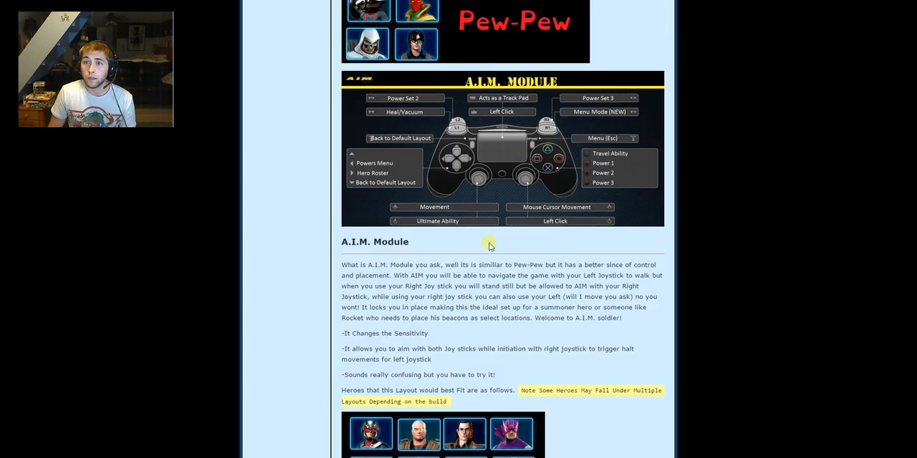
{"action": "scroll", "scroll_direction": "down", "scroll_amount": 3}
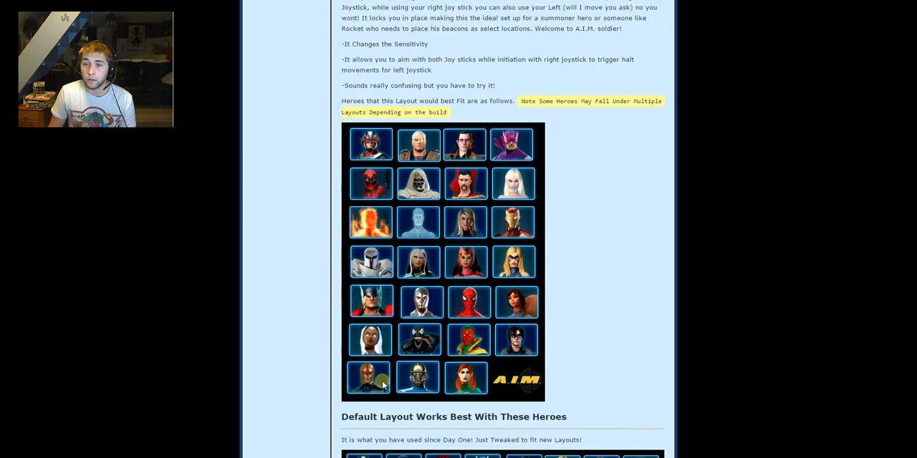
{"action": "mouse_move", "coordinate": [593, 293]}
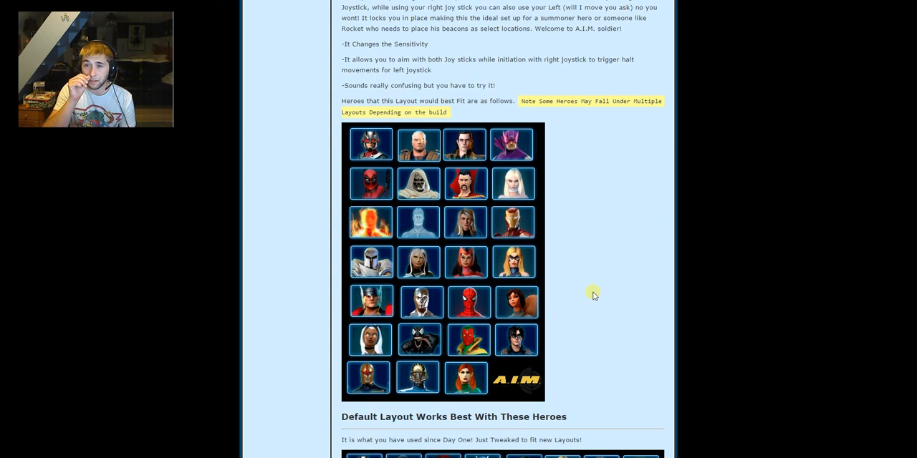
{"action": "mouse_move", "coordinate": [573, 310]}
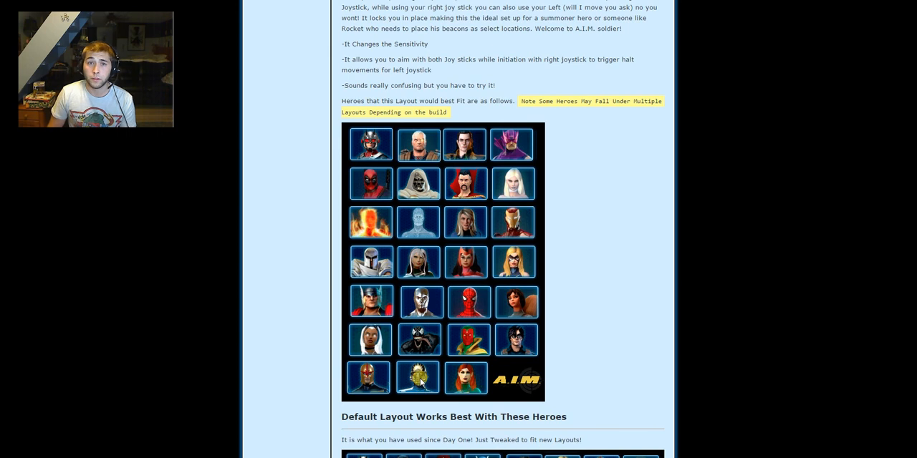
{"action": "mouse_move", "coordinate": [388, 375]}
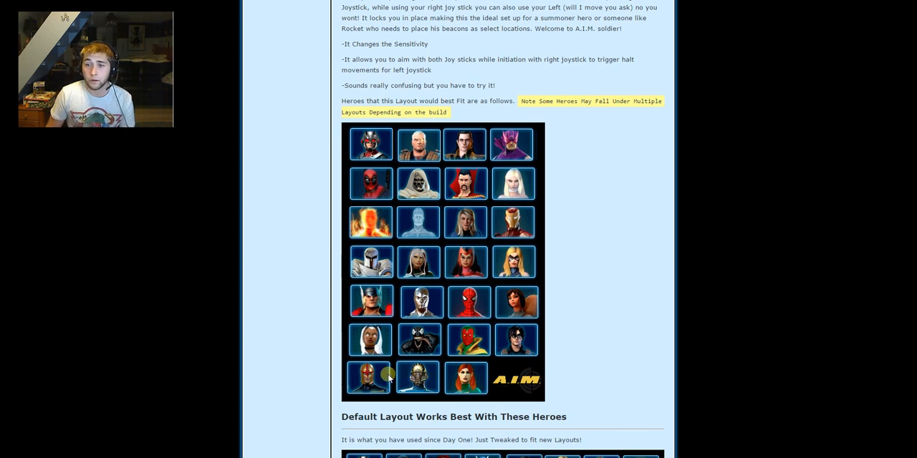
{"action": "mouse_move", "coordinate": [418, 378]}
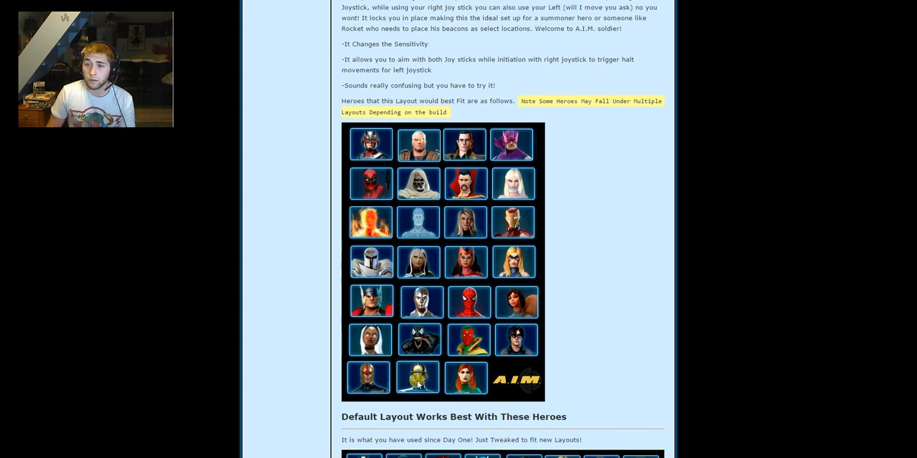
{"action": "scroll", "scroll_direction": "down", "scroll_amount": 3}
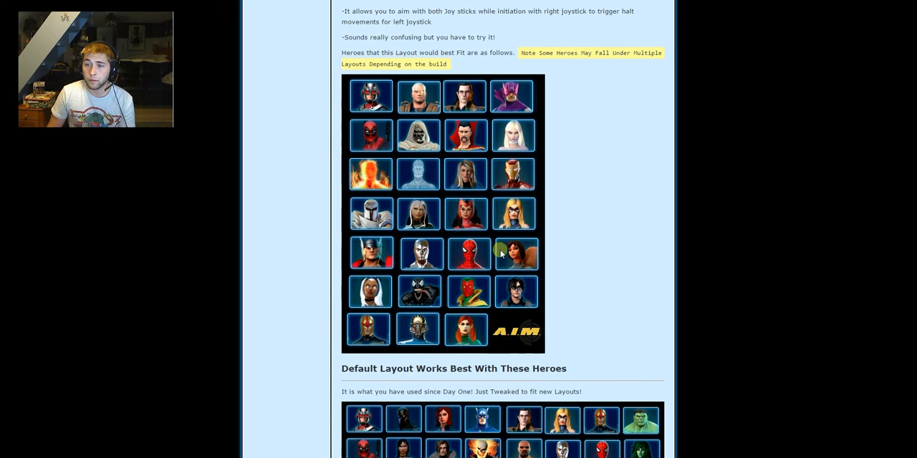
{"action": "scroll", "scroll_direction": "down", "scroll_amount": 3}
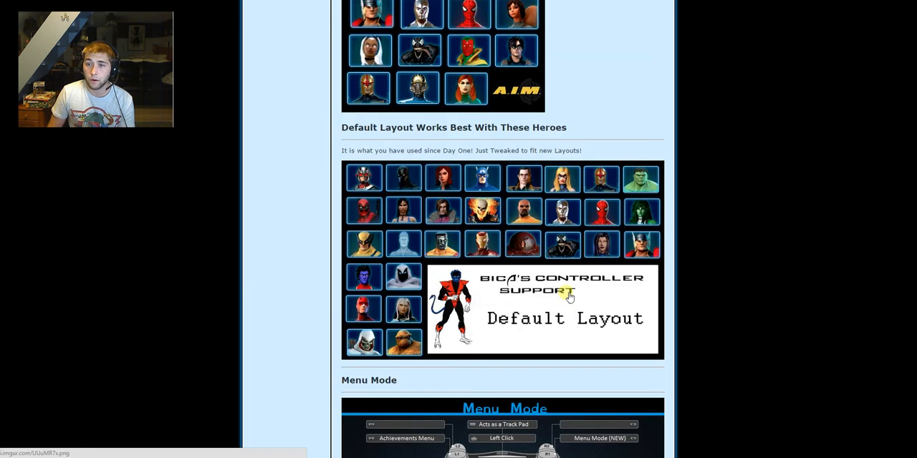
{"action": "mouse_move", "coordinate": [481, 318]}
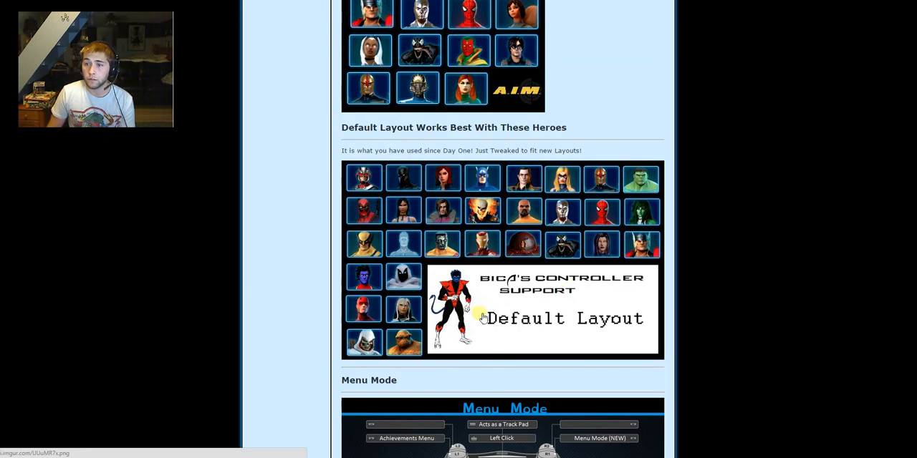
{"action": "mouse_move", "coordinate": [648, 306]}
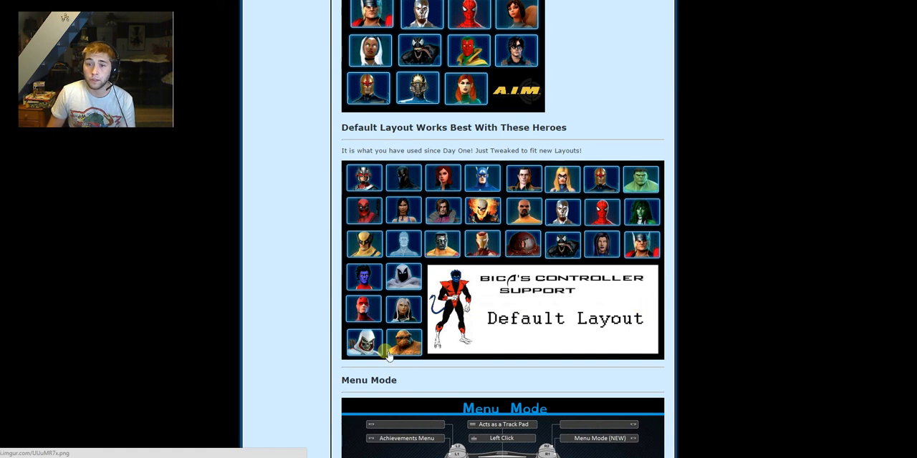
{"action": "mouse_move", "coordinate": [484, 255]}
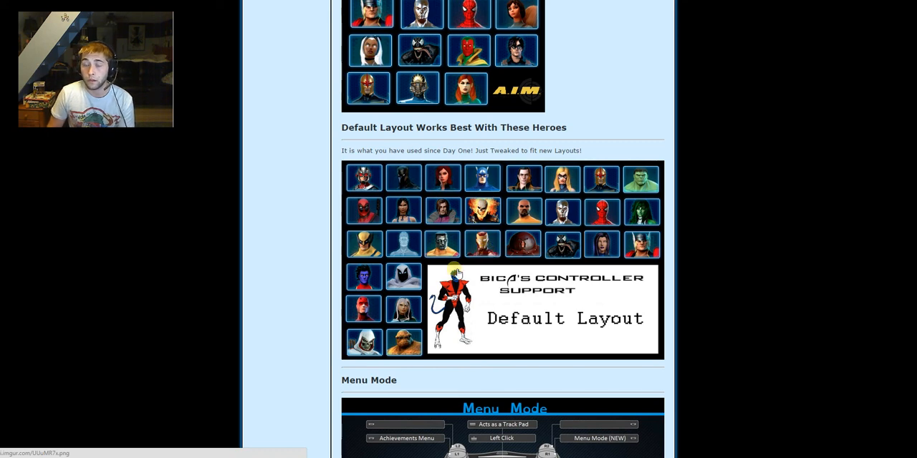
{"action": "scroll", "scroll_direction": "down", "scroll_amount": 3}
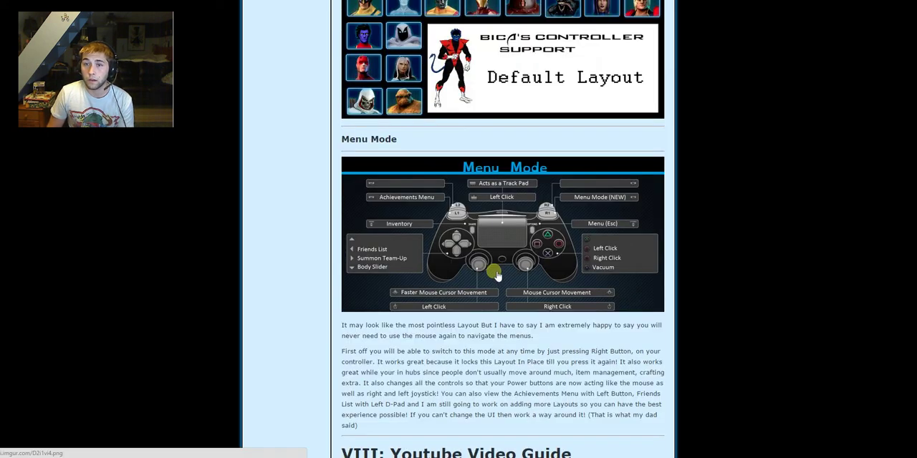
{"action": "scroll", "scroll_direction": "down", "scroll_amount": 3}
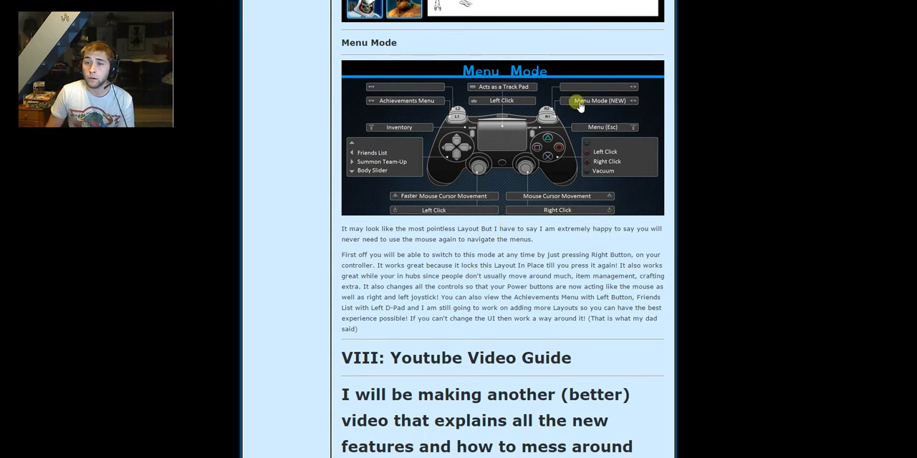
{"action": "scroll", "scroll_direction": "down", "scroll_amount": 3}
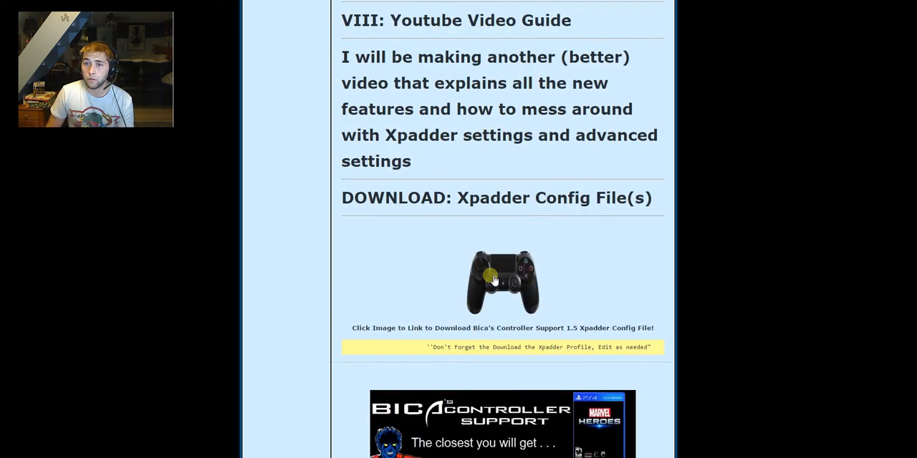
{"action": "scroll", "scroll_direction": "up", "scroll_amount": 3}
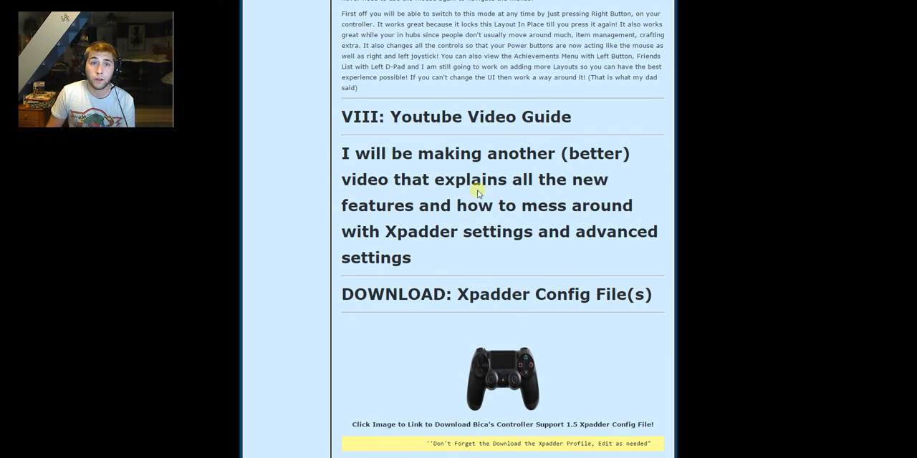
{"action": "mouse_move", "coordinate": [304, 264]}
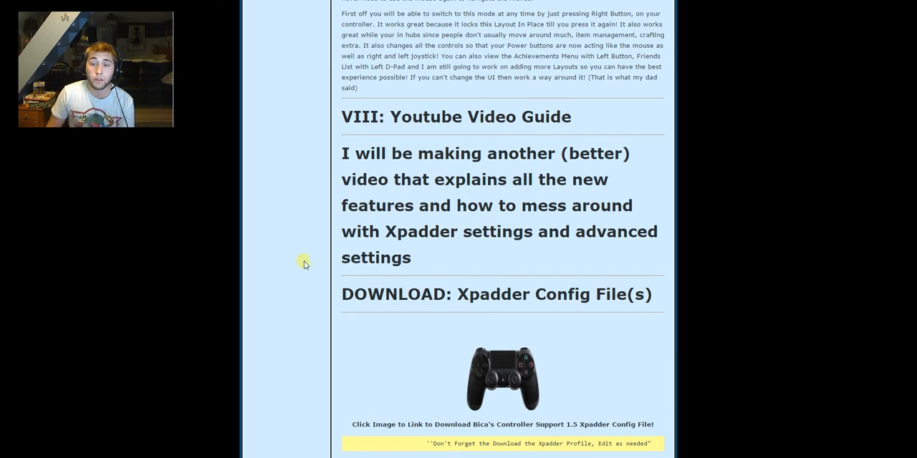
{"action": "mouse_move", "coordinate": [244, 255]}
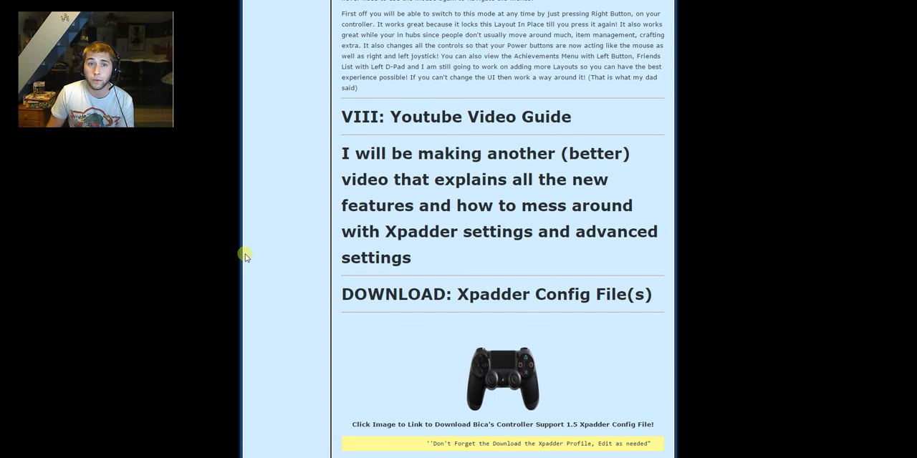
{"action": "mouse_move", "coordinate": [237, 246]}
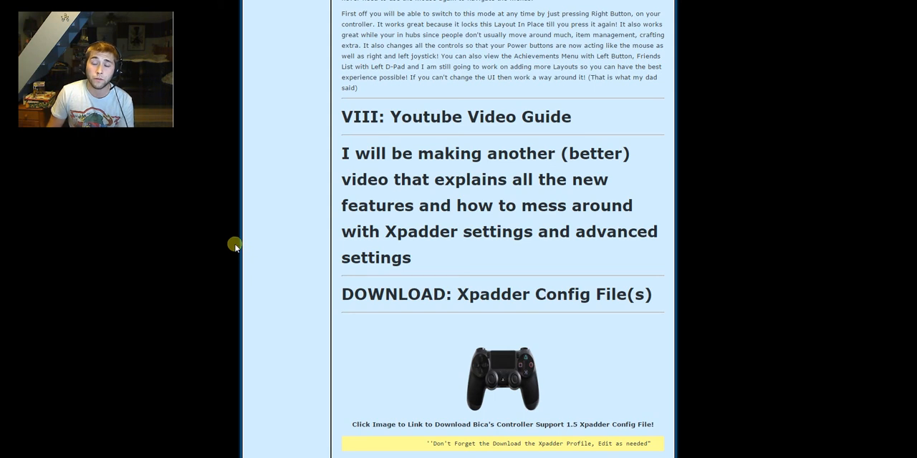
{"action": "mouse_move", "coordinate": [192, 209]}
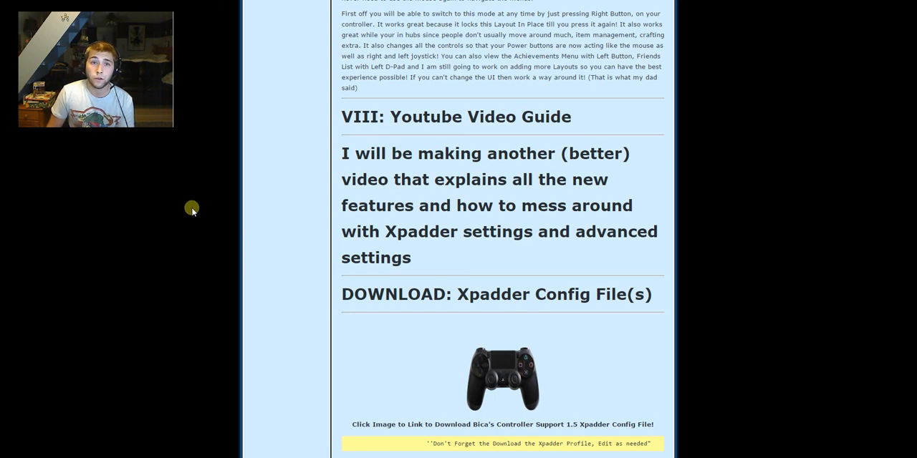